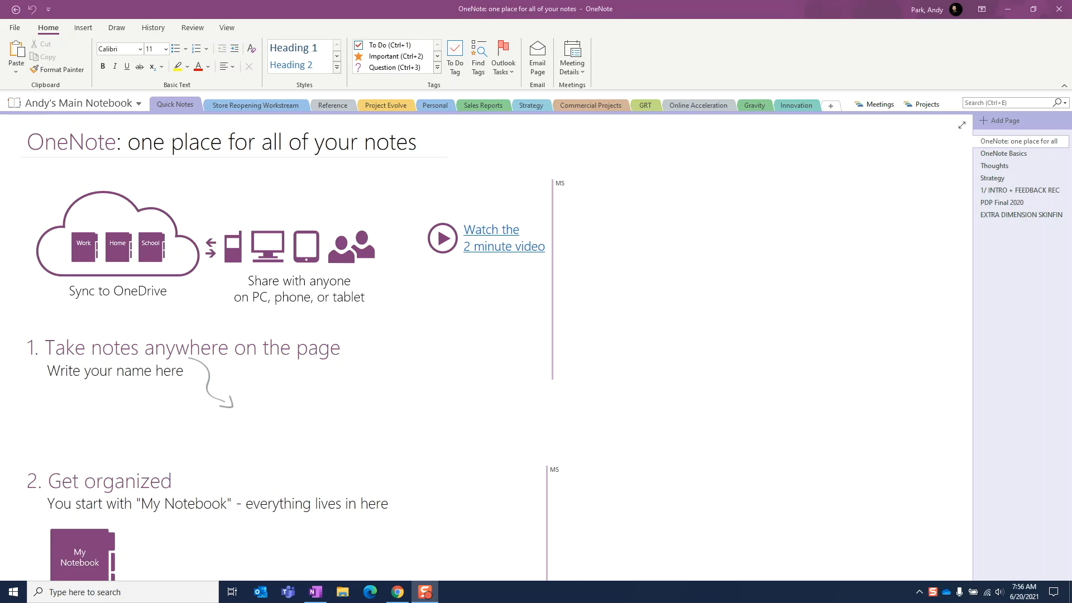
{"action": "mouse_move", "coordinate": [433, 387]}
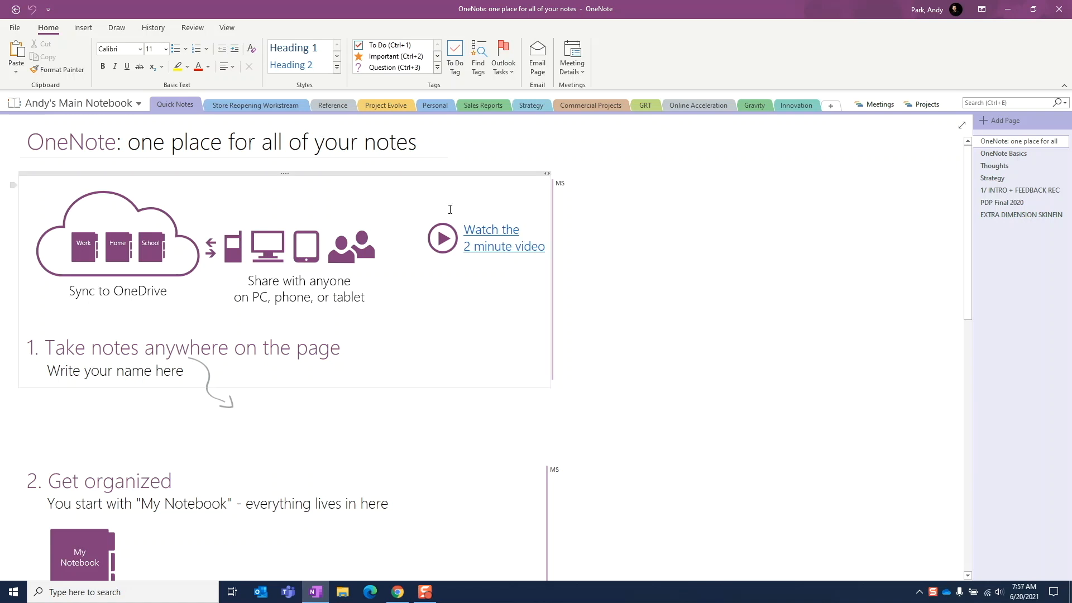
Expand the notebooks list and pin the notebook pane to the side.
{"action": "left_click", "coordinate": [154, 103]}
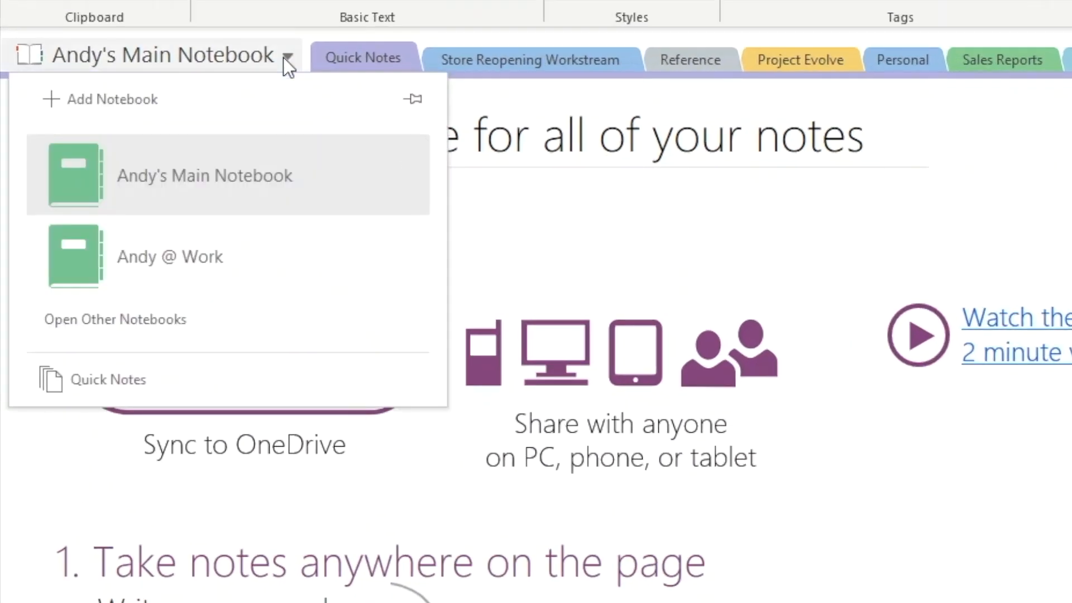
{"action": "mouse_move", "coordinate": [413, 100]}
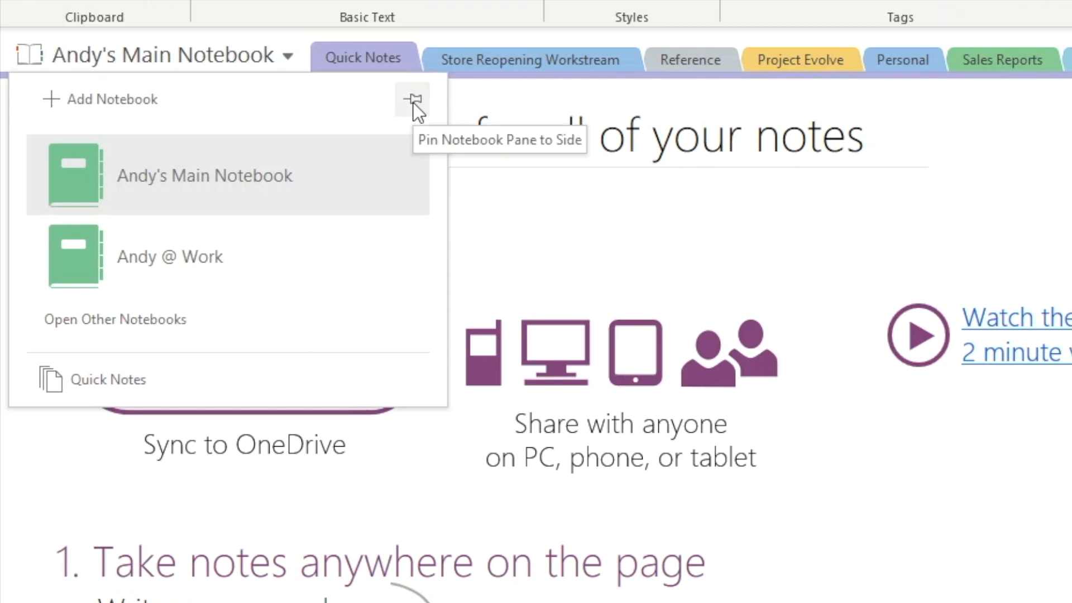
{"action": "left_click", "coordinate": [414, 100]}
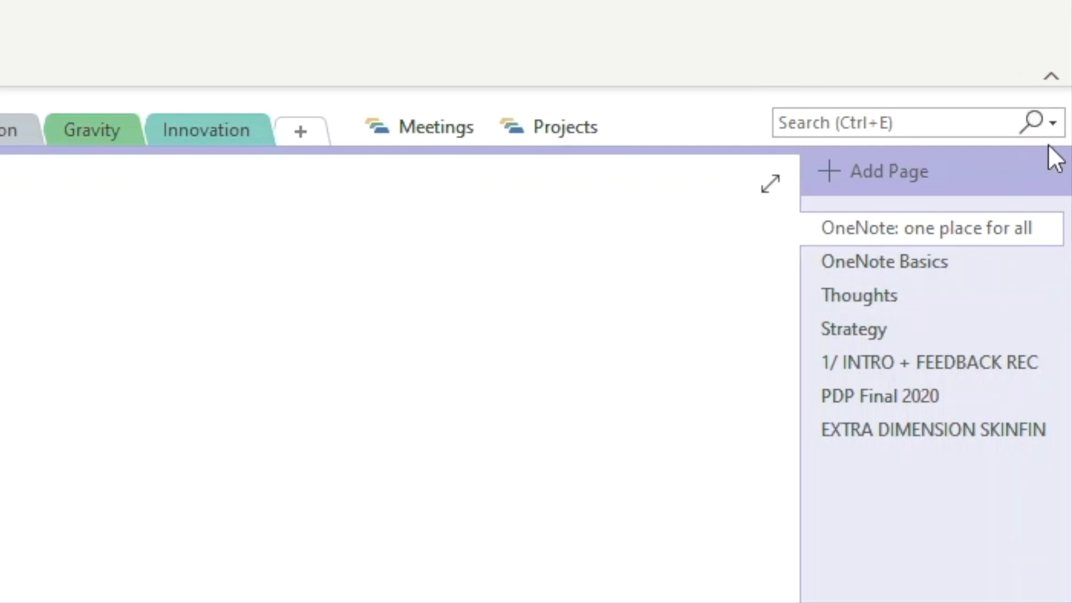
Show the search scope choices with All Notebooks checked.
{"action": "left_click", "coordinate": [1052, 121]}
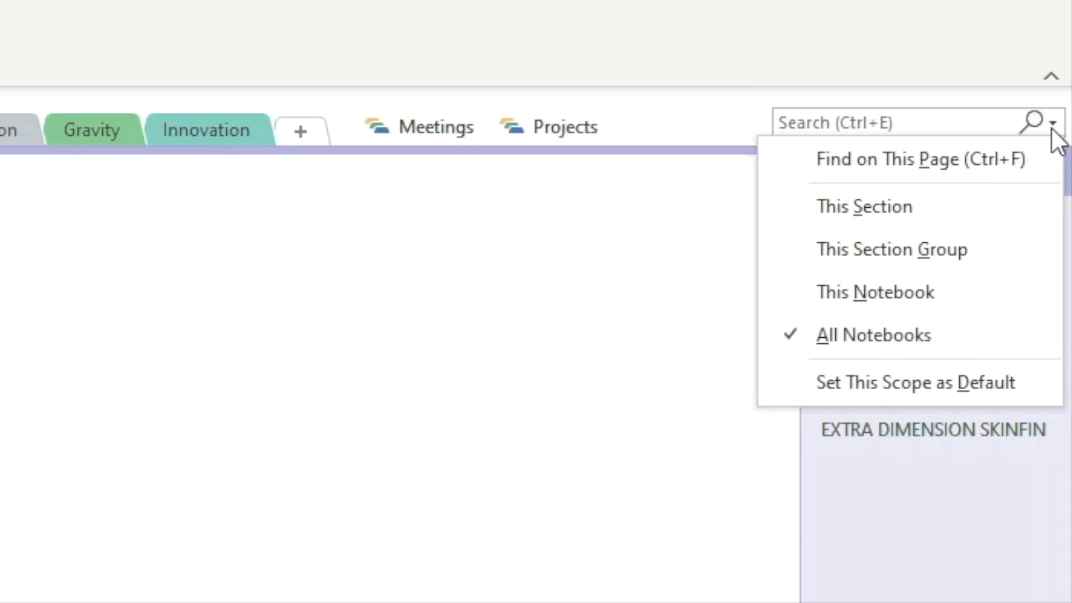
{"action": "mouse_move", "coordinate": [982, 152]}
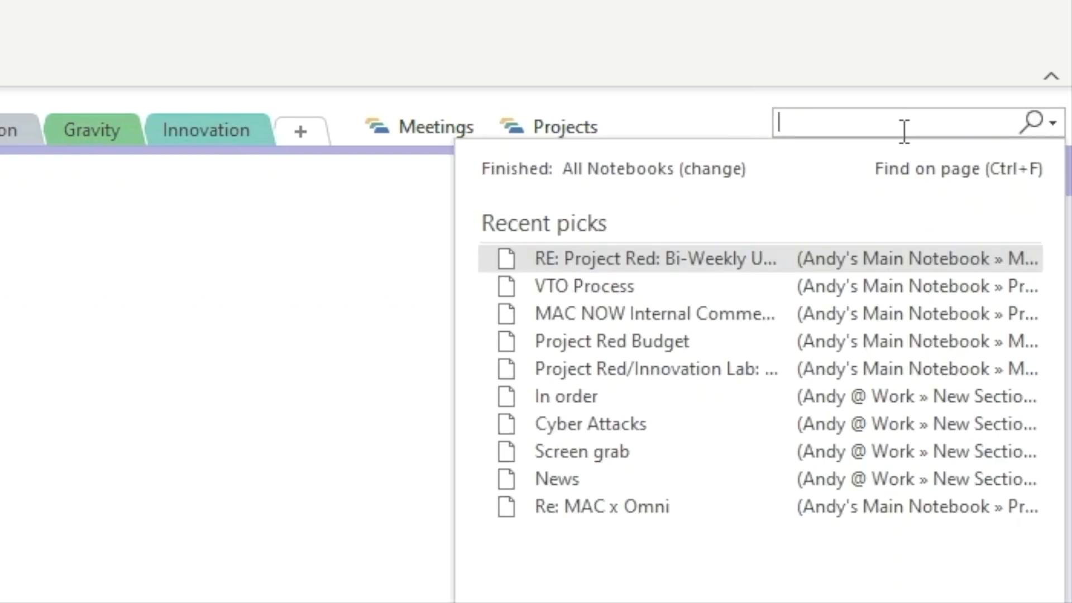
Search all notebooks for 'digital printing' and view the ACS Request Process result.
{"action": "type", "text": "digital printing"}
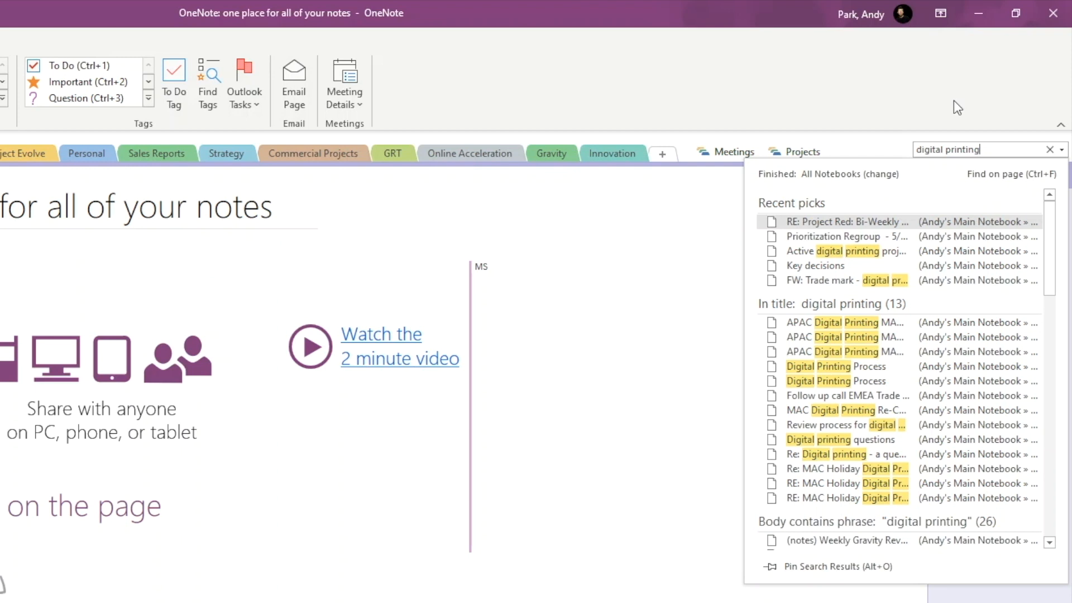
{"action": "mouse_move", "coordinate": [1050, 212]}
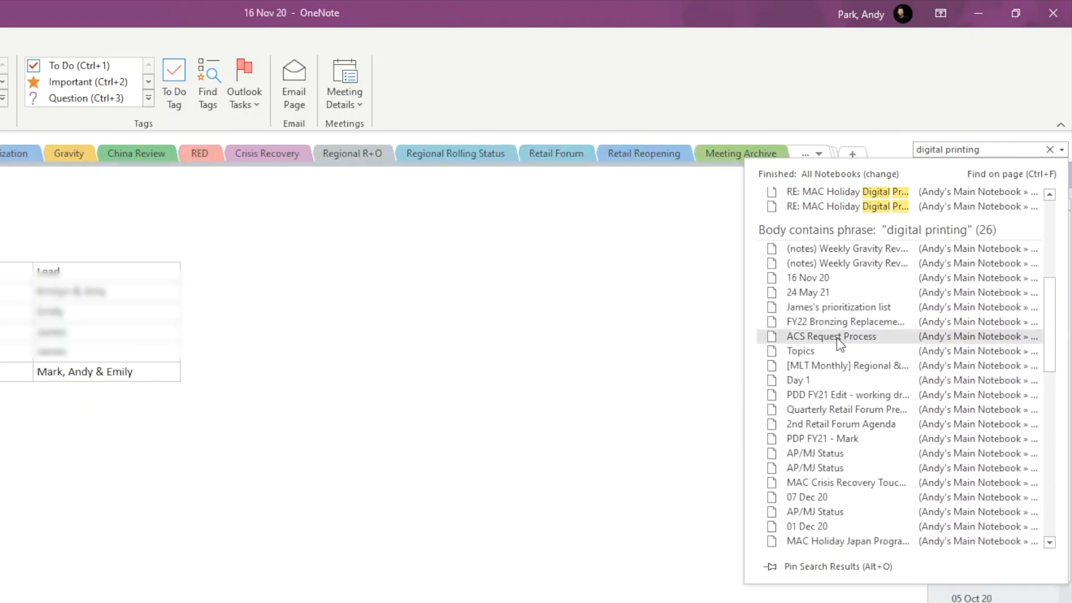
{"action": "left_click", "coordinate": [831, 336]}
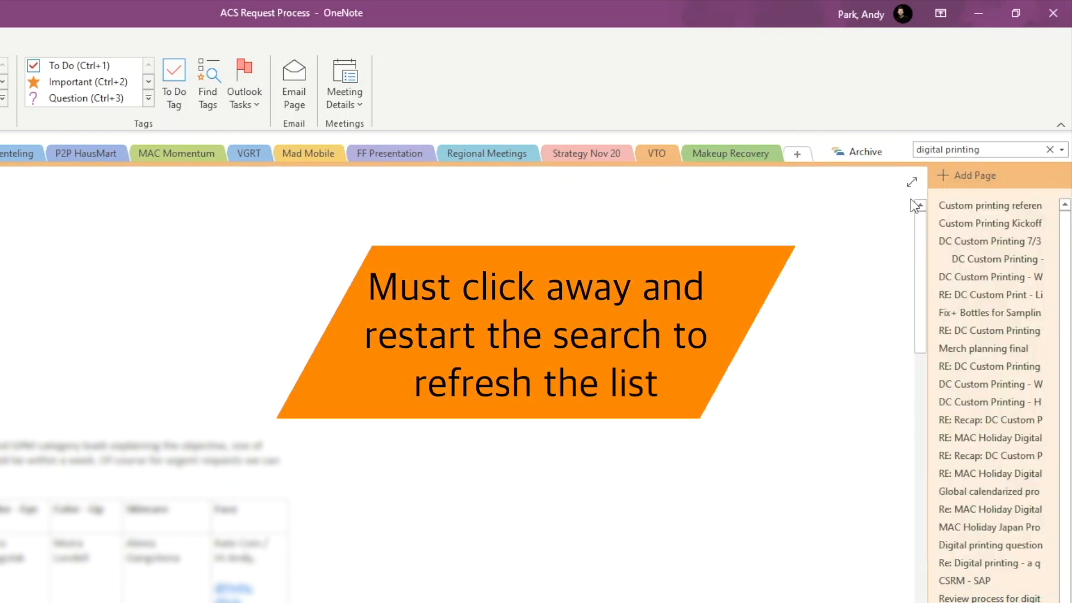
Refresh the results and view the APAC Digital Printing and Digital printing questions title matches.
{"action": "left_click", "coordinate": [979, 150]}
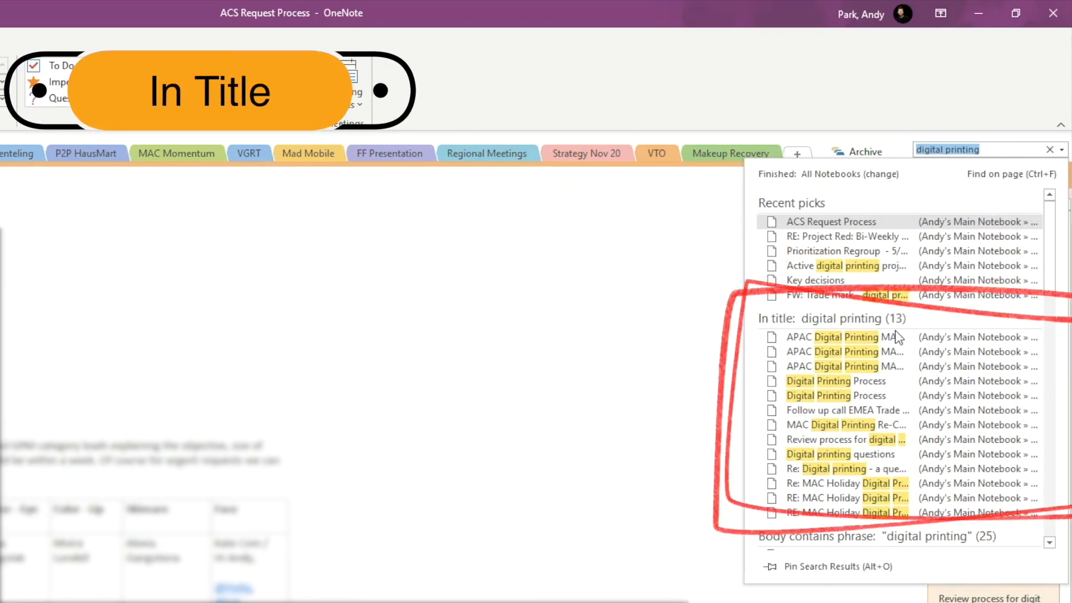
{"action": "left_click", "coordinate": [844, 338]}
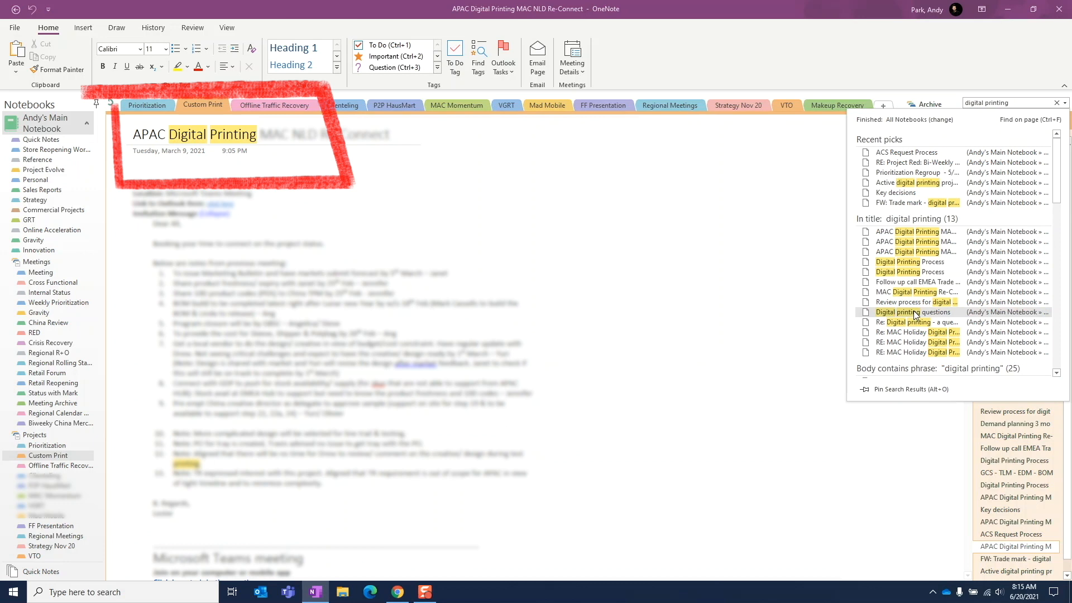
{"action": "left_click", "coordinate": [911, 313]}
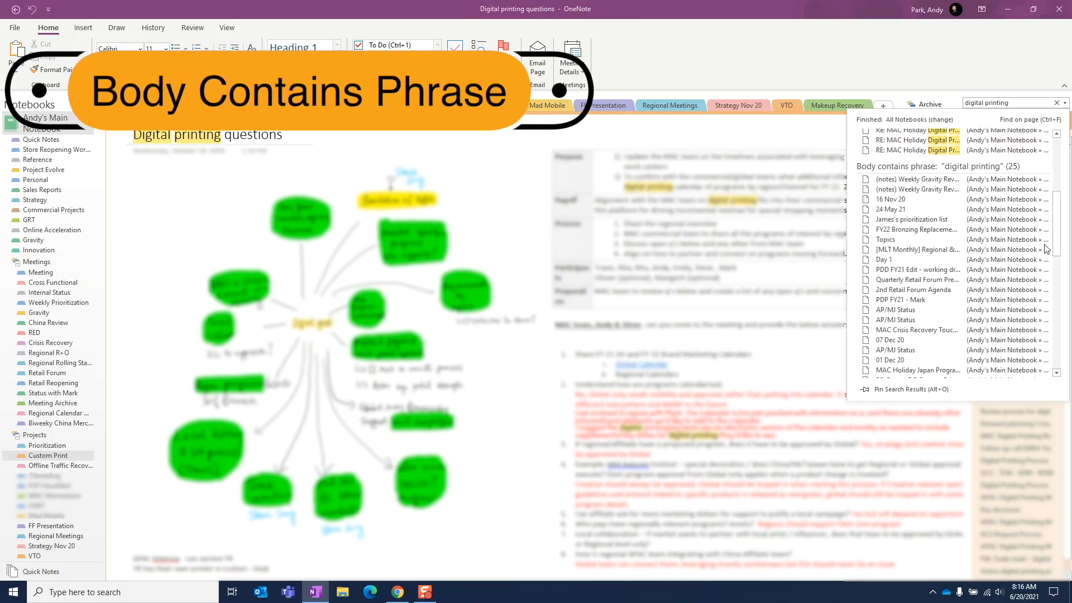
View the 16 Nov 20, Topics and Quarterly Retail Forum Prep body-phrase matches.
{"action": "left_click", "coordinate": [891, 199]}
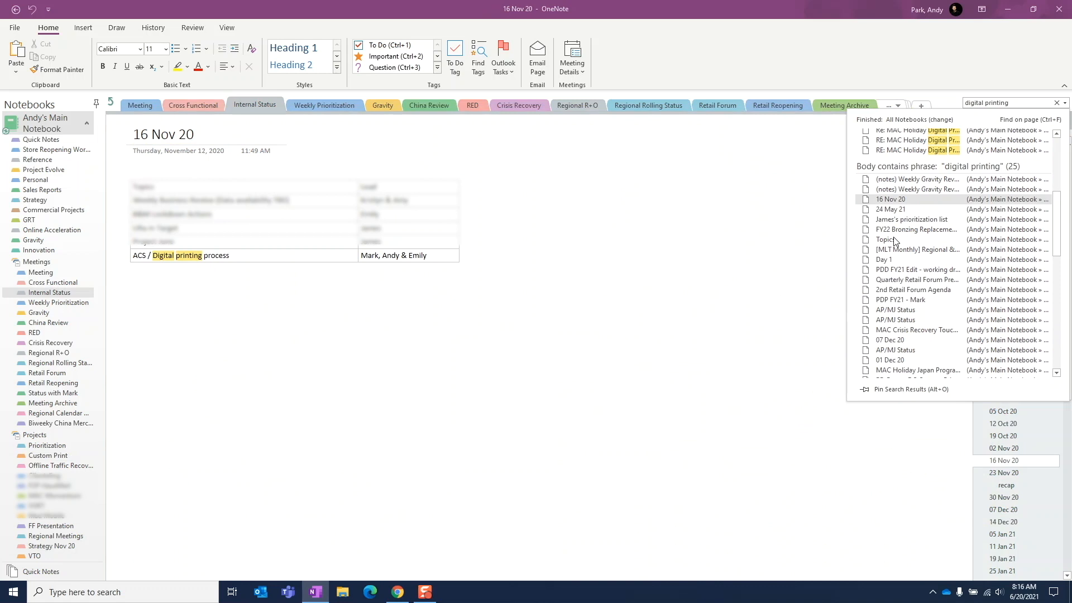
{"action": "left_click", "coordinate": [884, 239]}
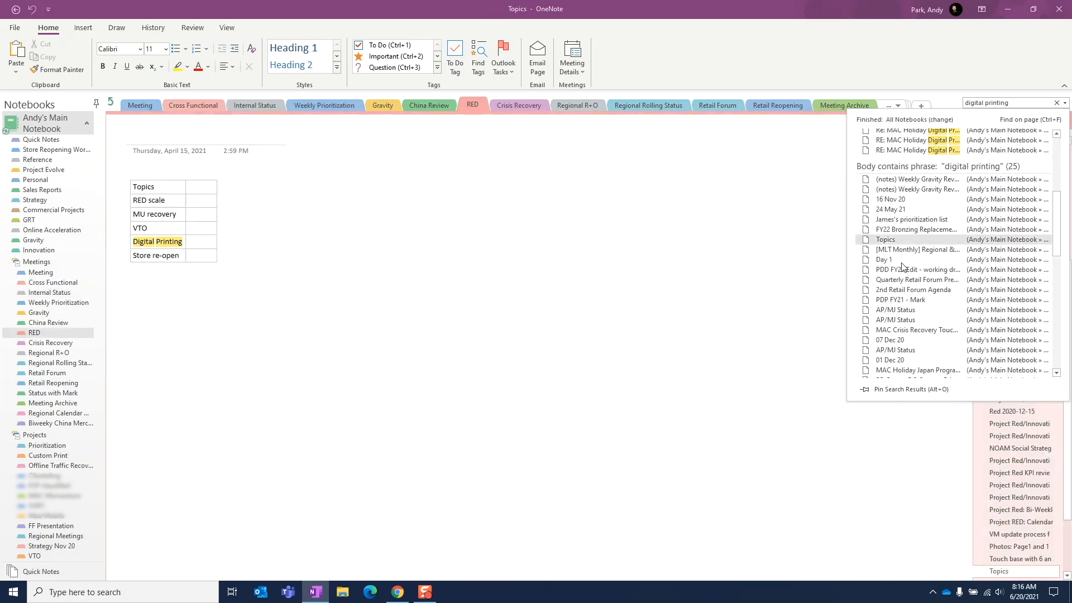
{"action": "mouse_move", "coordinate": [902, 267]}
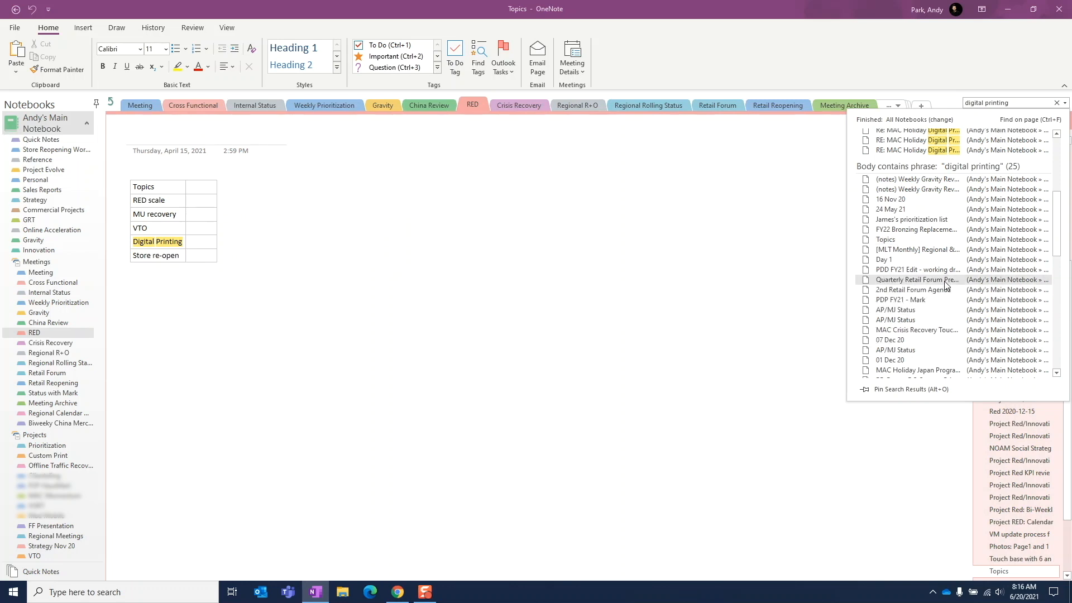
{"action": "left_click", "coordinate": [916, 279]}
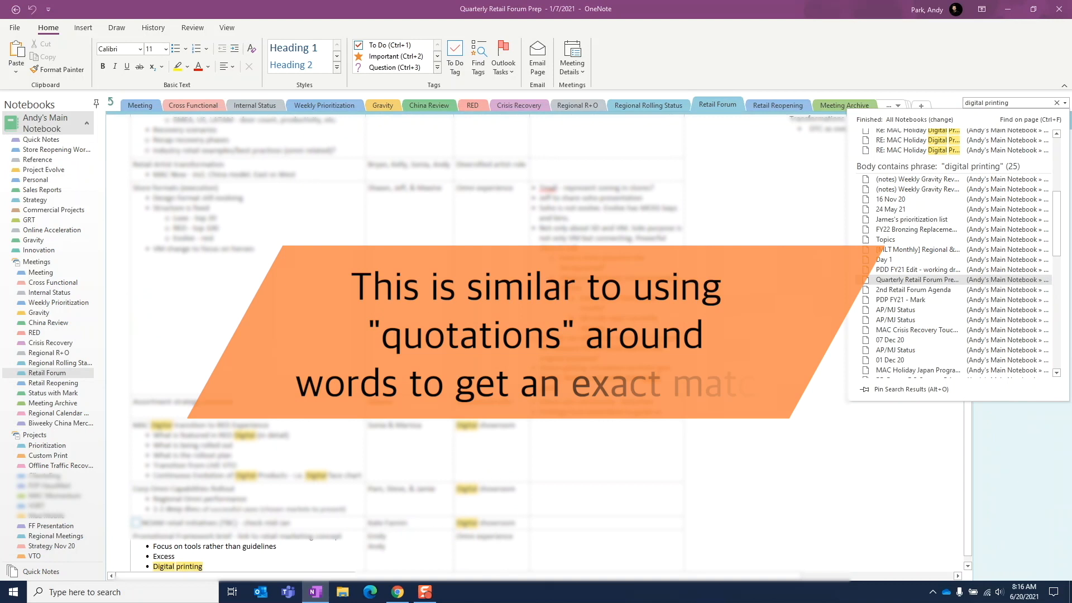
{"action": "scroll", "scroll_direction": "down", "scroll_amount": 3}
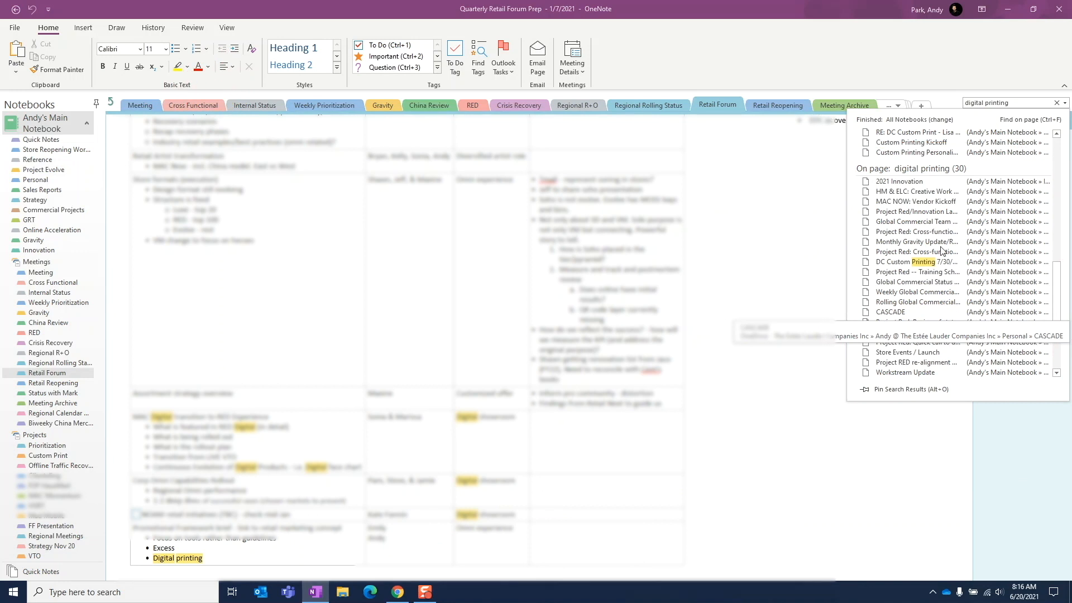
View the Project Red taskforce review and CASCADE on-page matches, reading down CASCADE's highlights.
{"action": "left_click", "coordinate": [916, 231]}
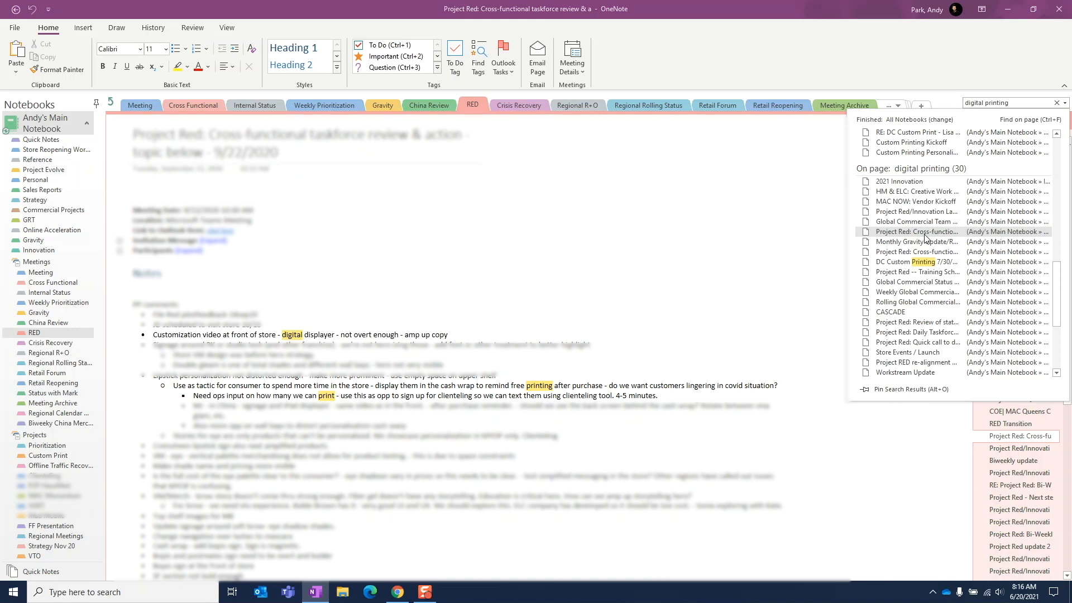
{"action": "left_click", "coordinate": [890, 311]}
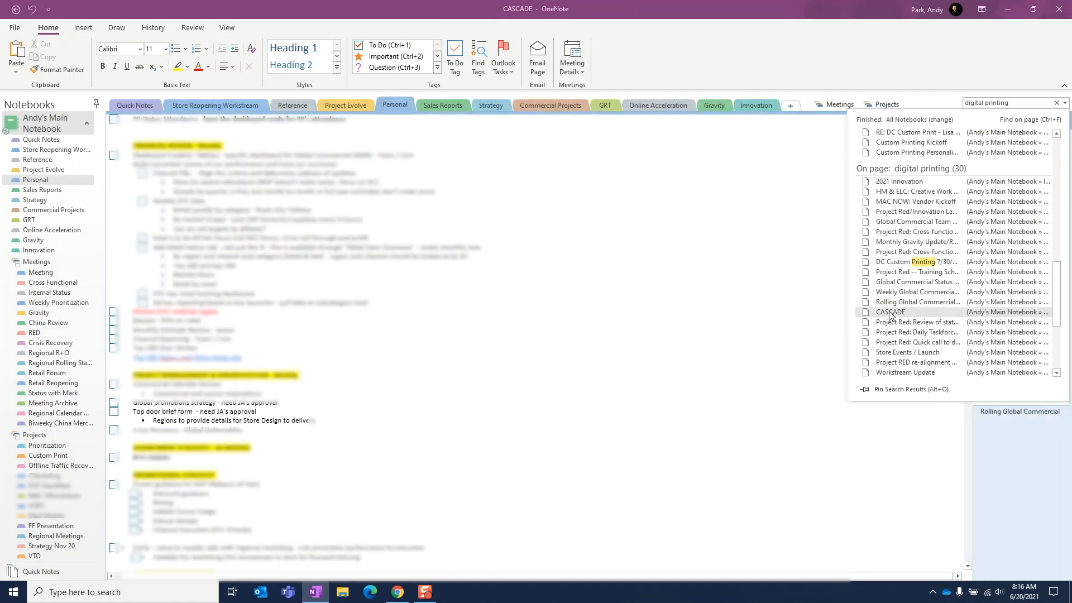
{"action": "scroll", "scroll_direction": "down", "scroll_amount": 3}
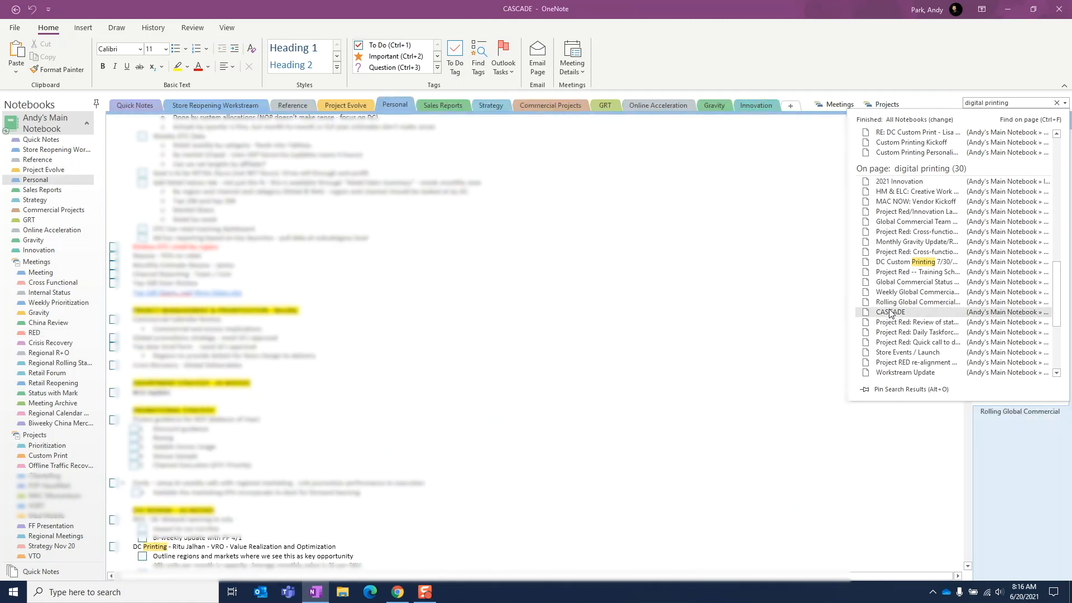
{"action": "scroll", "scroll_direction": "down", "scroll_amount": 3}
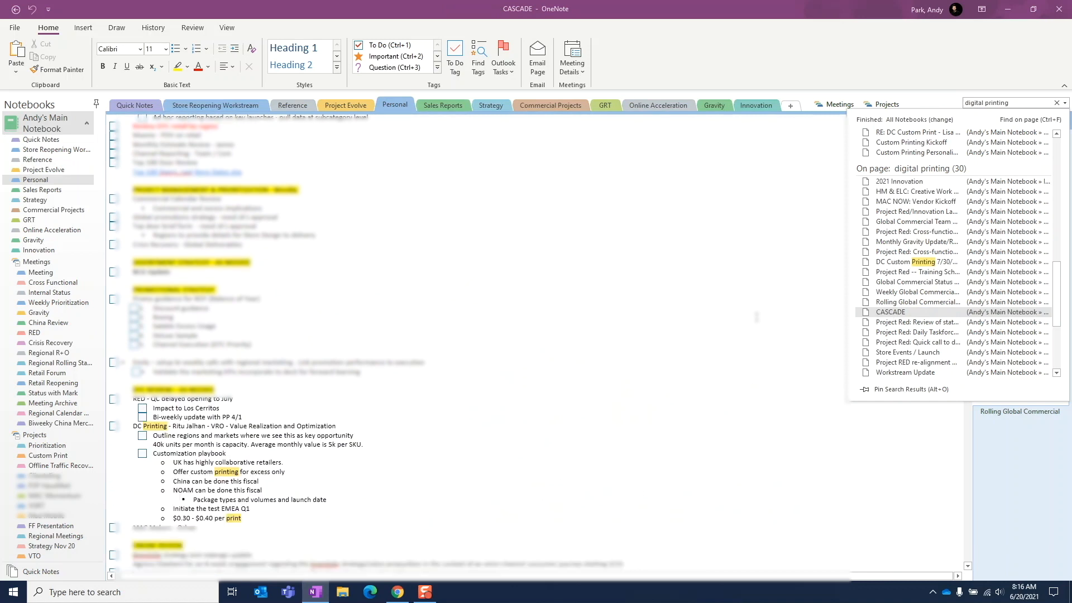
{"action": "scroll", "scroll_direction": "down", "scroll_amount": 3}
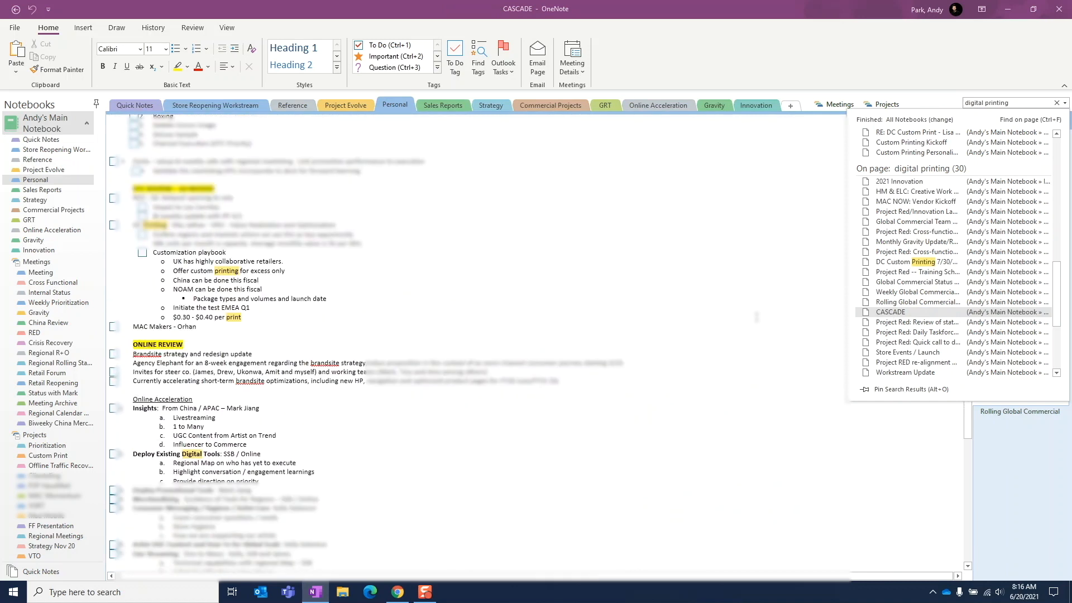
{"action": "scroll", "scroll_direction": "down", "scroll_amount": 3}
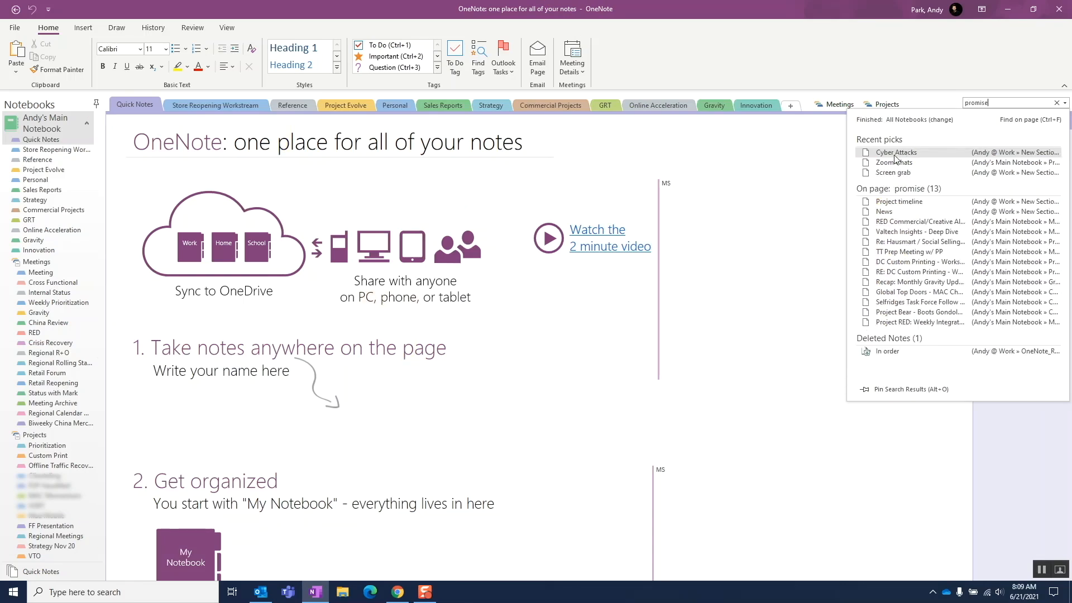
View Project timeline, search 'promise' then 'recovery', and view MAC Crisis Recovery and NOAM Recovery.
{"action": "left_click", "coordinate": [896, 152]}
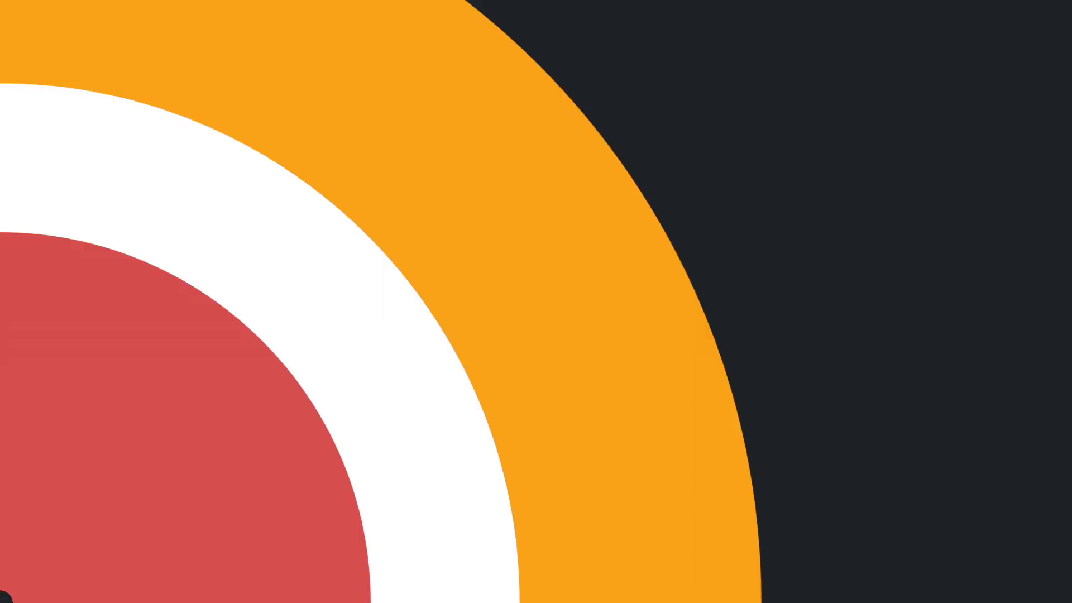
{"action": "type", "text": "promise"}
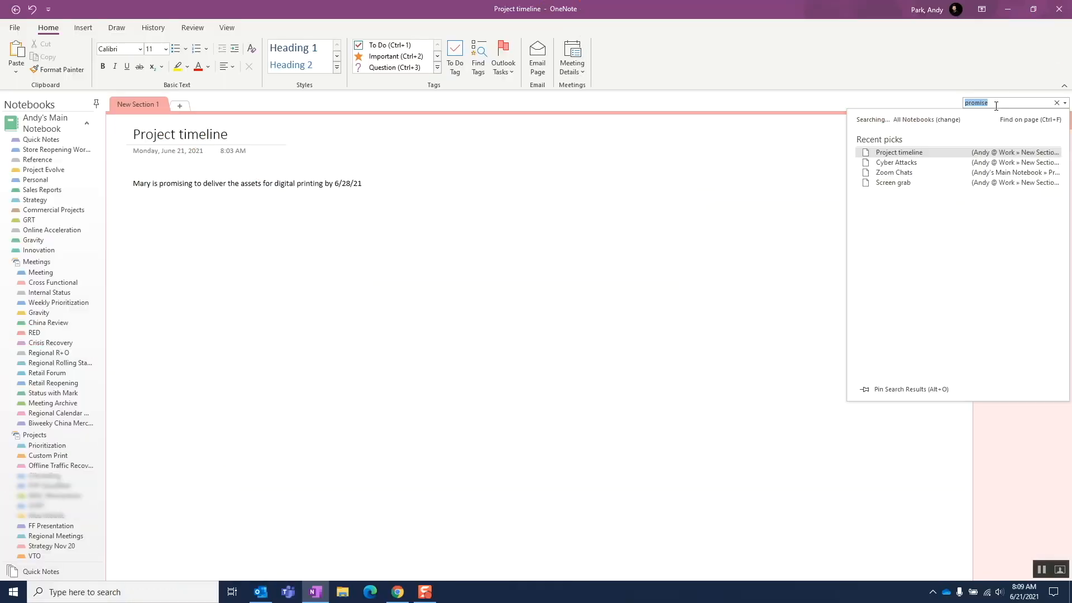
{"action": "type", "text": "recovery"}
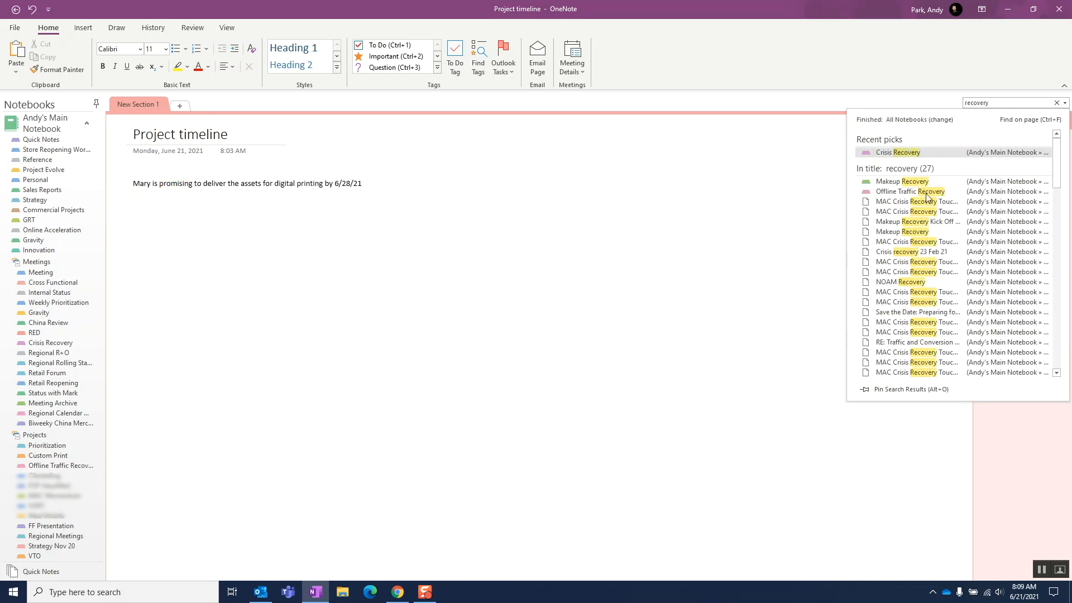
{"action": "left_click", "coordinate": [917, 201]}
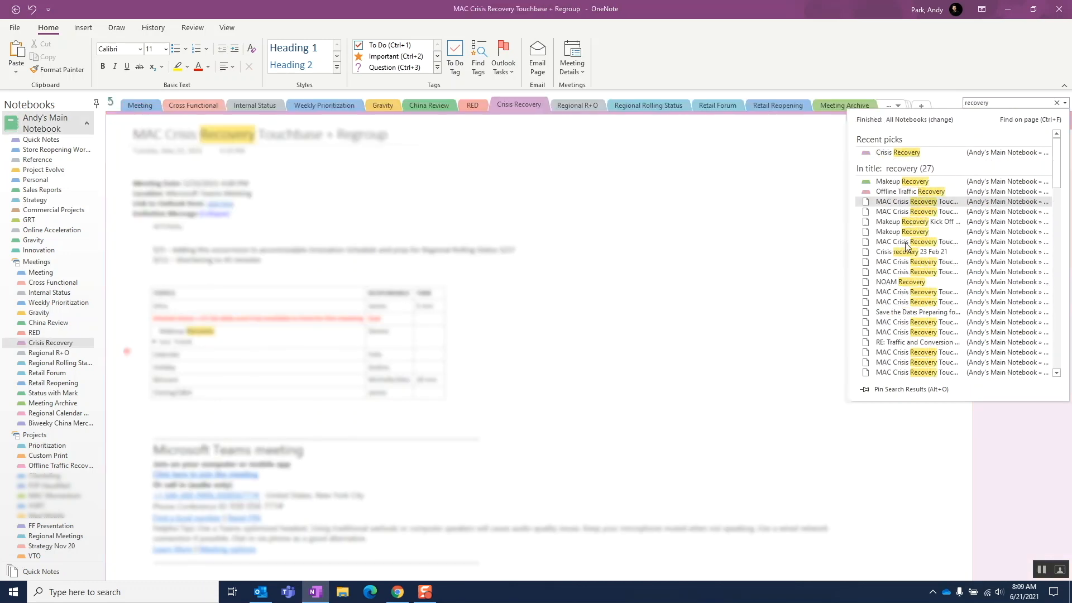
{"action": "left_click", "coordinate": [900, 281]}
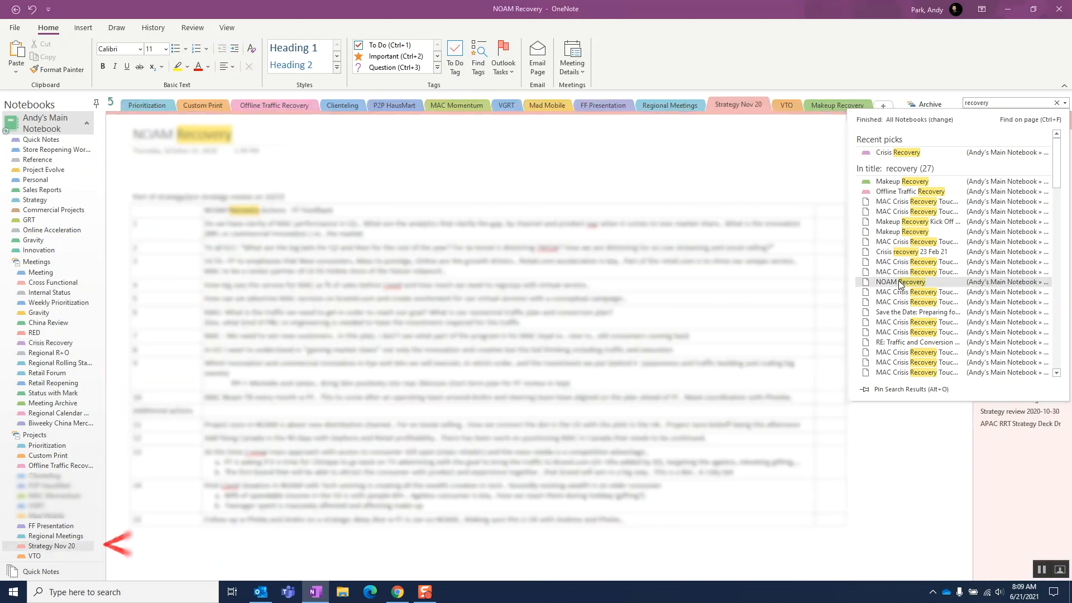
{"action": "mouse_move", "coordinate": [894, 313]}
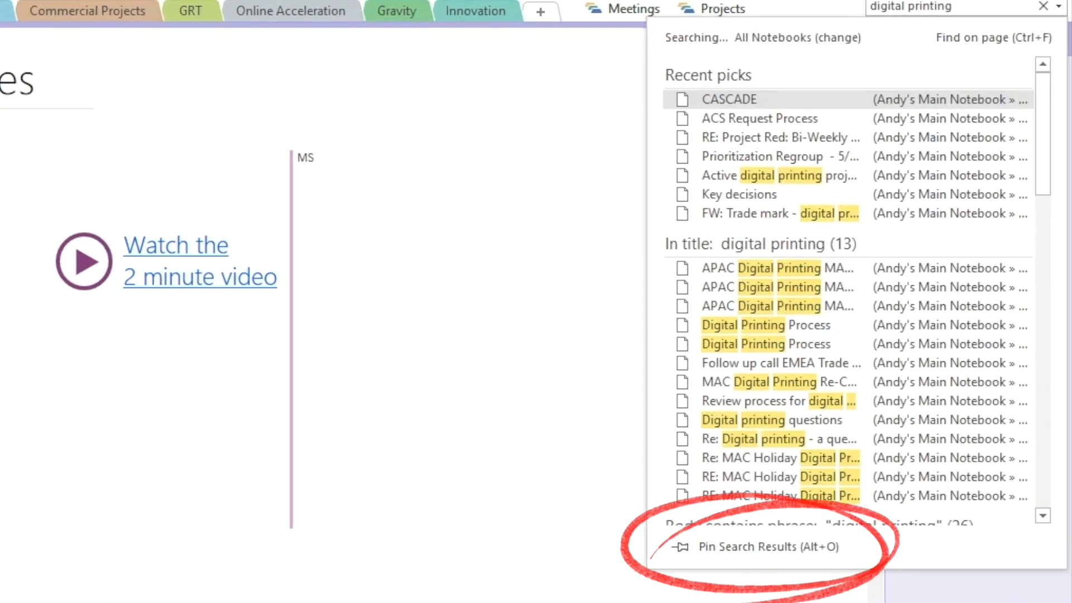
Pin the digital printing results across all notebooks and sort them by section.
{"action": "left_click", "coordinate": [747, 547]}
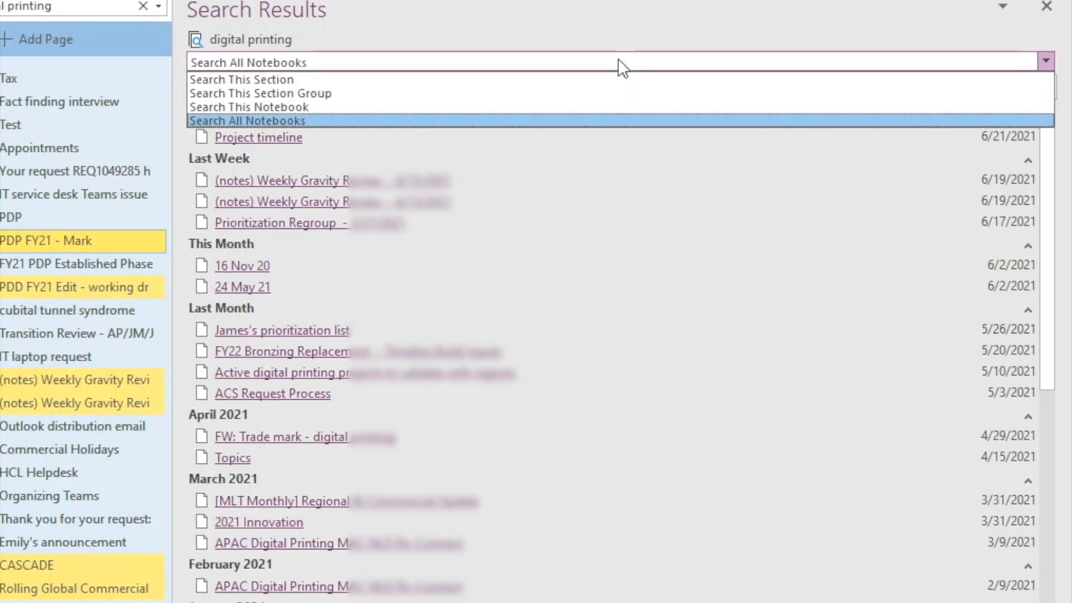
{"action": "left_click", "coordinate": [250, 120]}
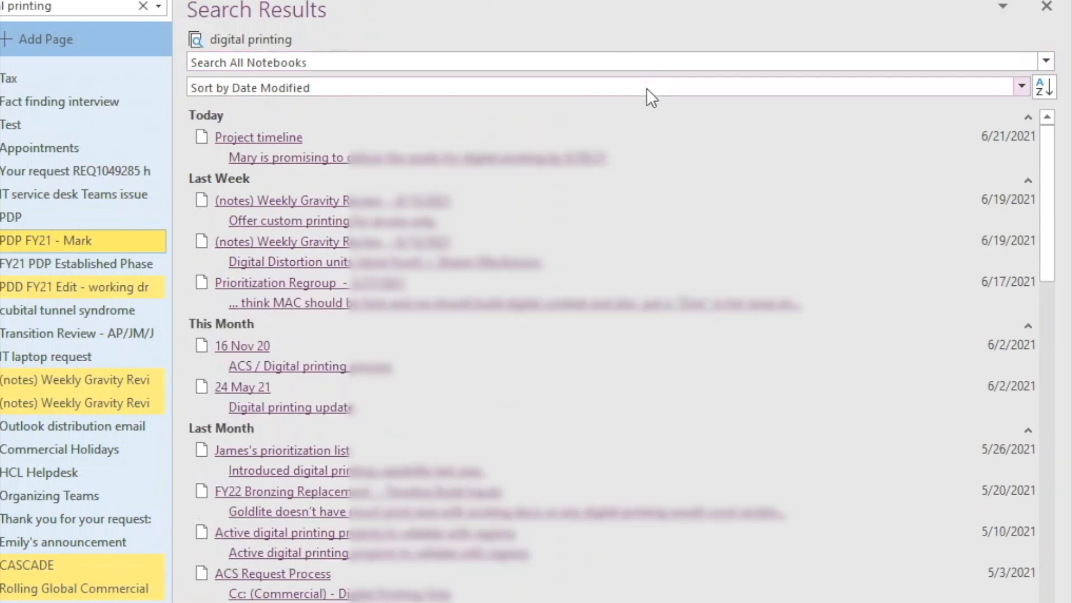
{"action": "left_click", "coordinate": [1019, 85]}
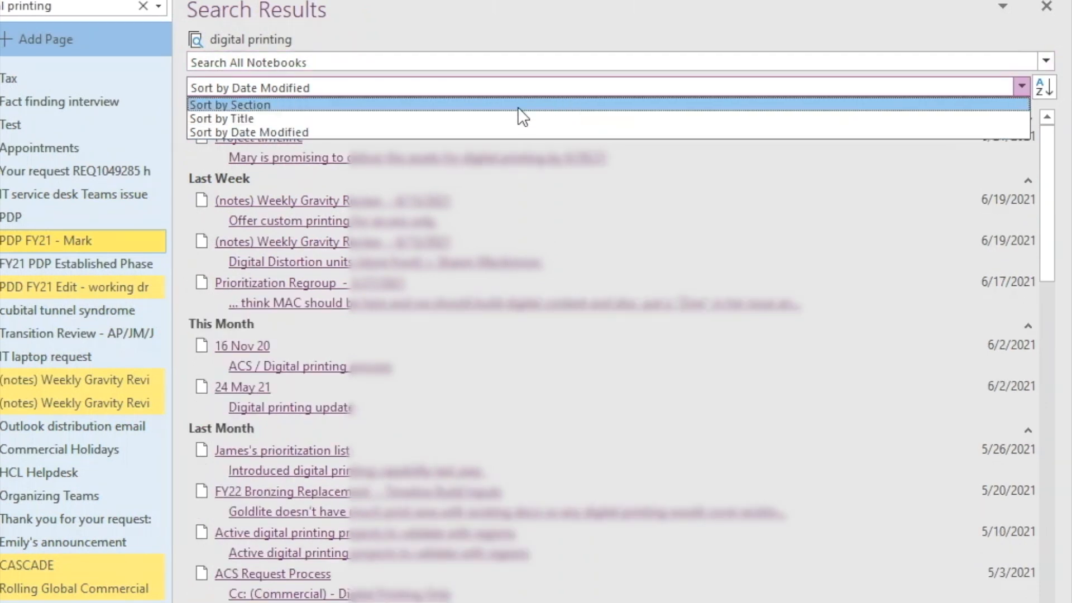
{"action": "left_click", "coordinate": [229, 105]}
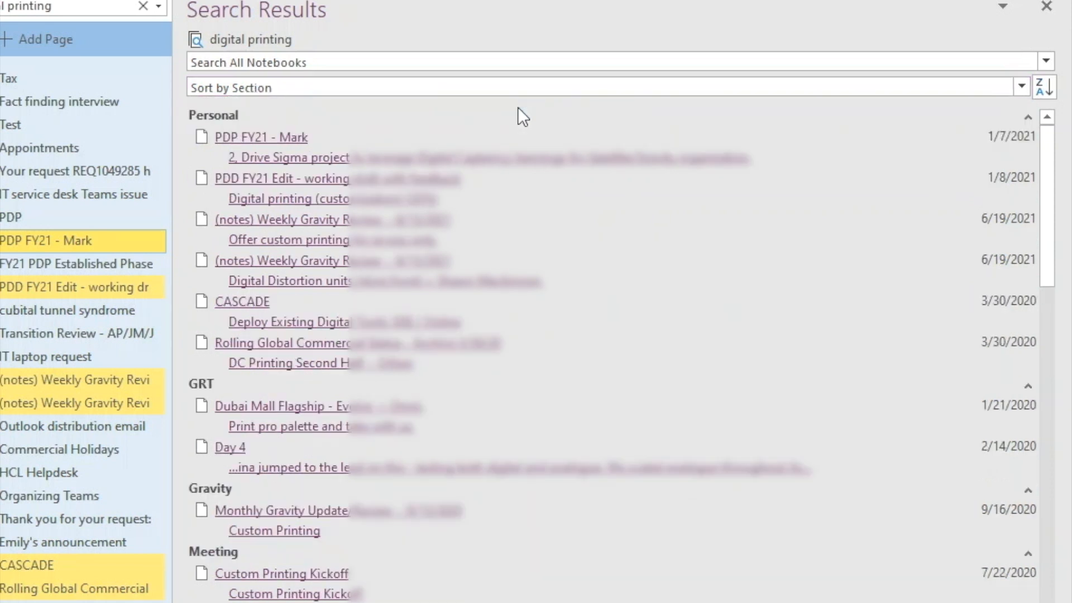
{"action": "left_click", "coordinate": [1045, 87]}
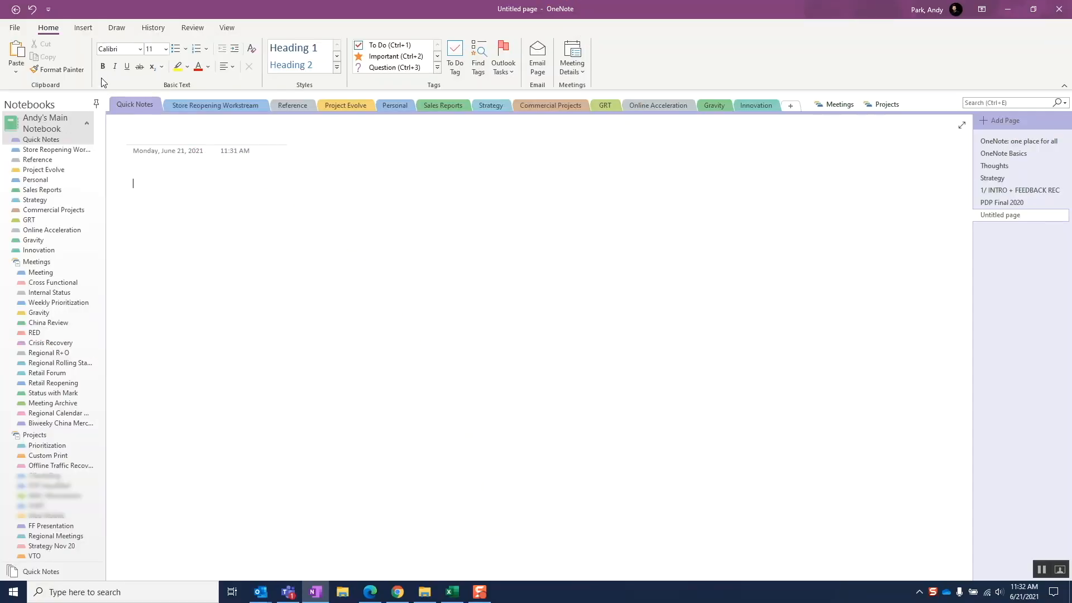
Add a screen clipping of the painting article and a PDF sample file printout to Quick Notes.
{"action": "left_click", "coordinate": [83, 26]}
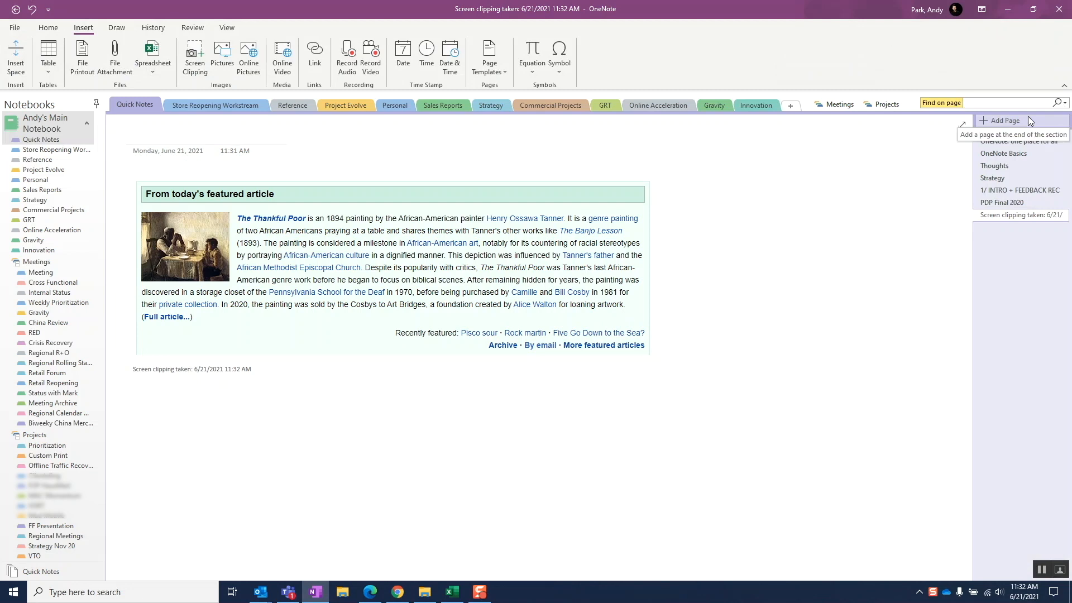
{"action": "type", "text": "painter"}
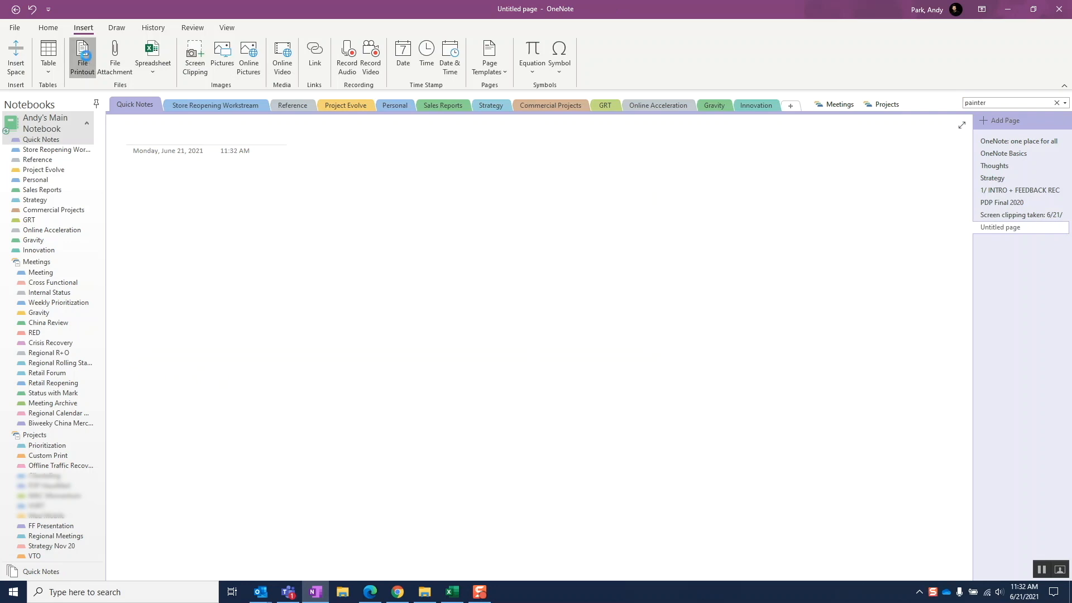
{"action": "left_click", "coordinate": [81, 54]}
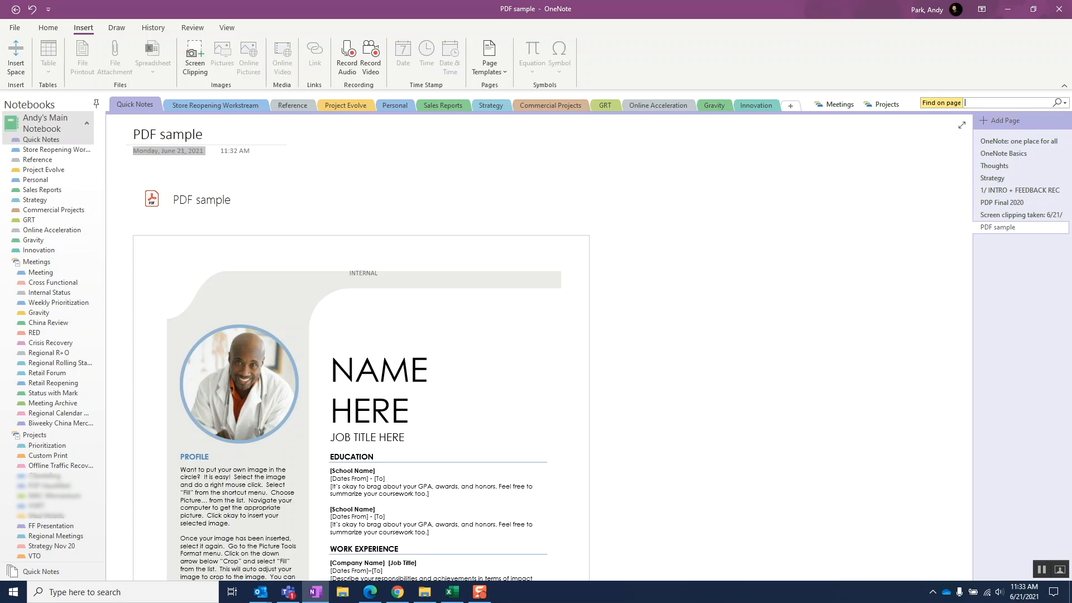
{"action": "type", "text": "profile"}
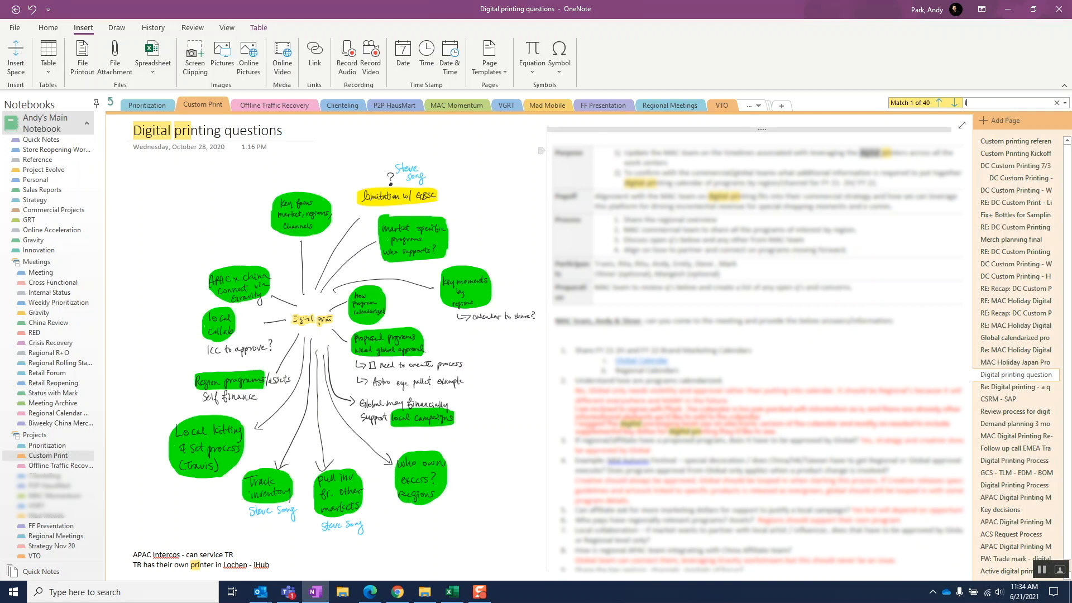
Find 'local' on the Digital printing questions page, highlighting it in the mind-map image.
{"action": "type", "text": "local"}
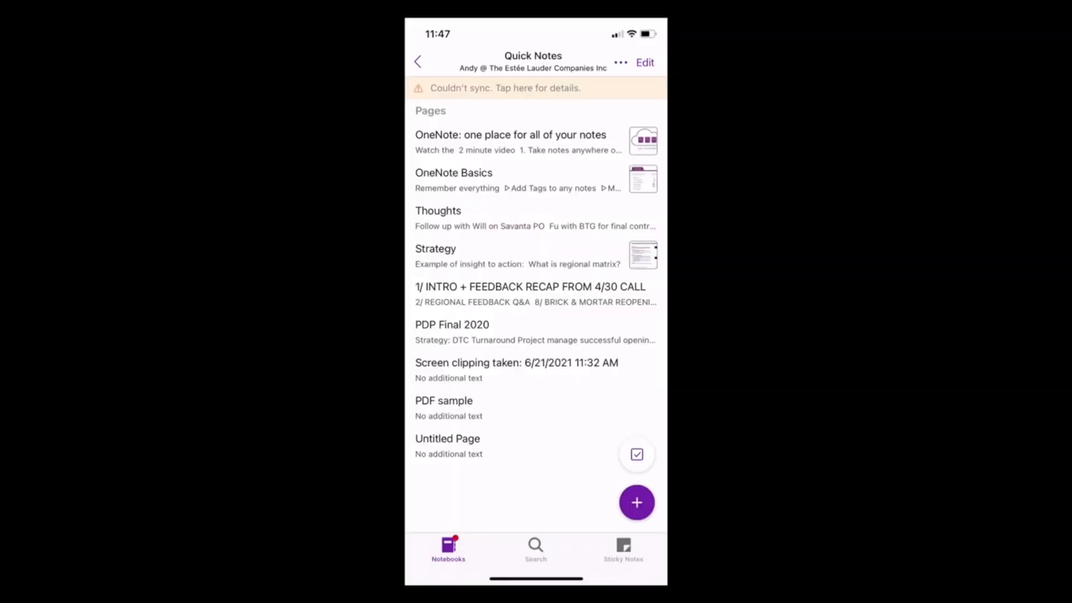
Create a new Quick Notes page and capture a photo of the handwritten notebook page into it.
{"action": "left_click", "coordinate": [637, 503]}
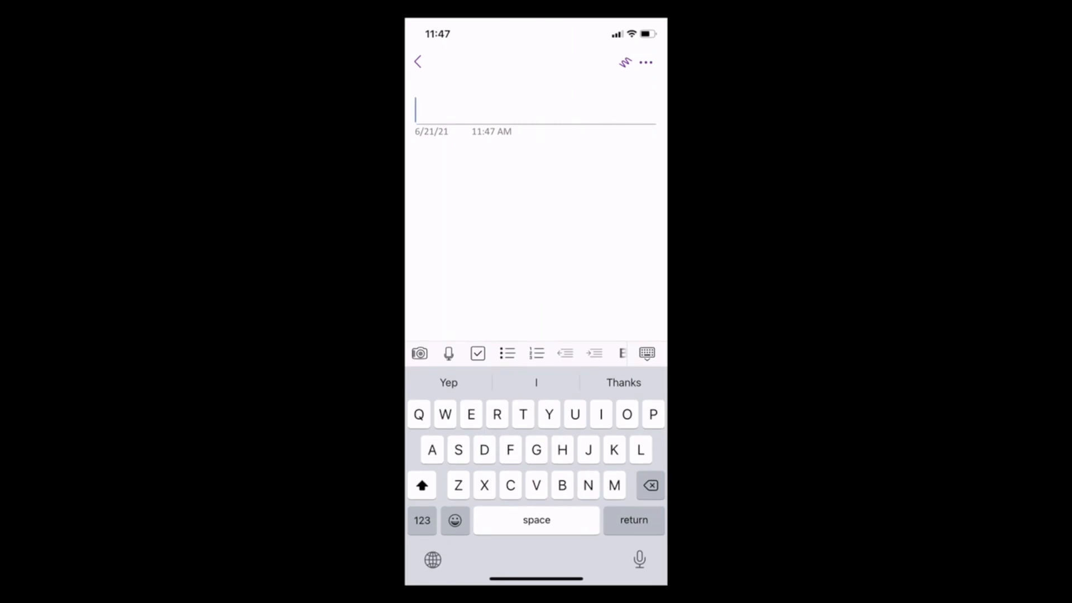
{"action": "left_click", "coordinate": [420, 353]}
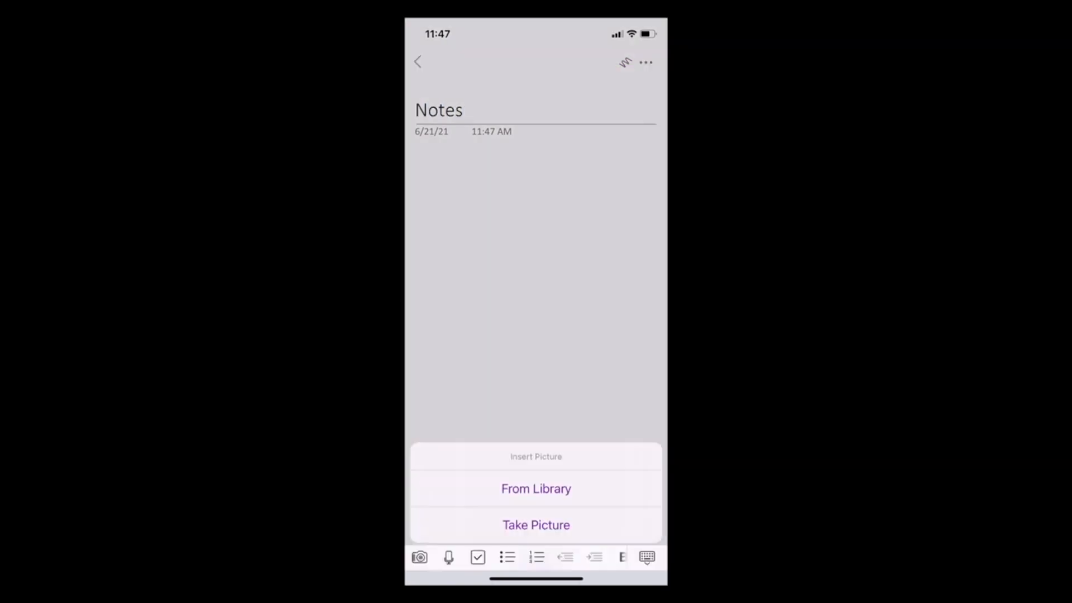
{"action": "left_click", "coordinate": [536, 525]}
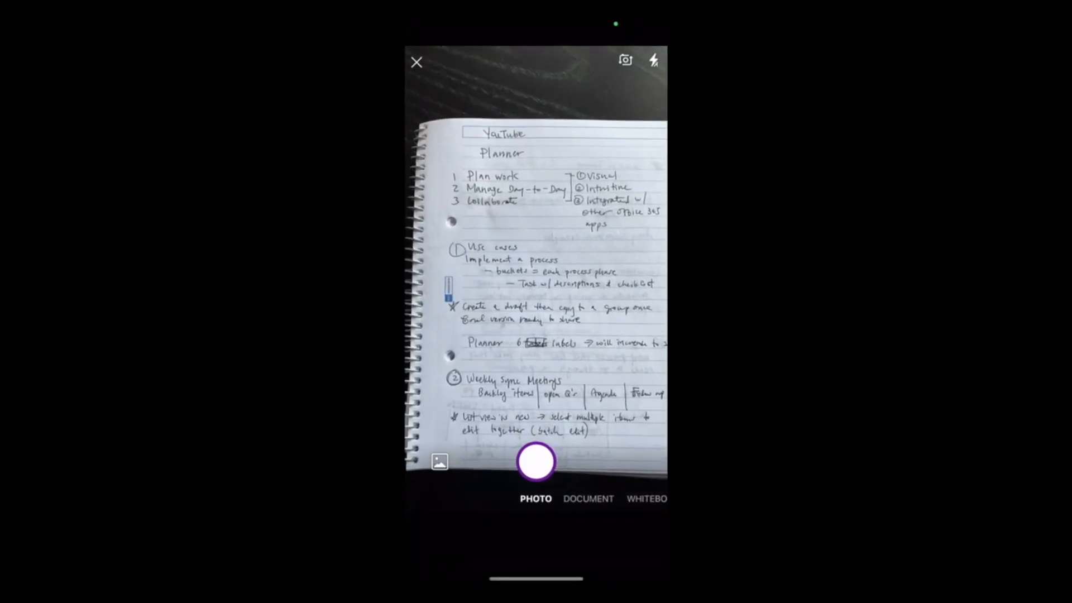
{"action": "left_click", "coordinate": [535, 463]}
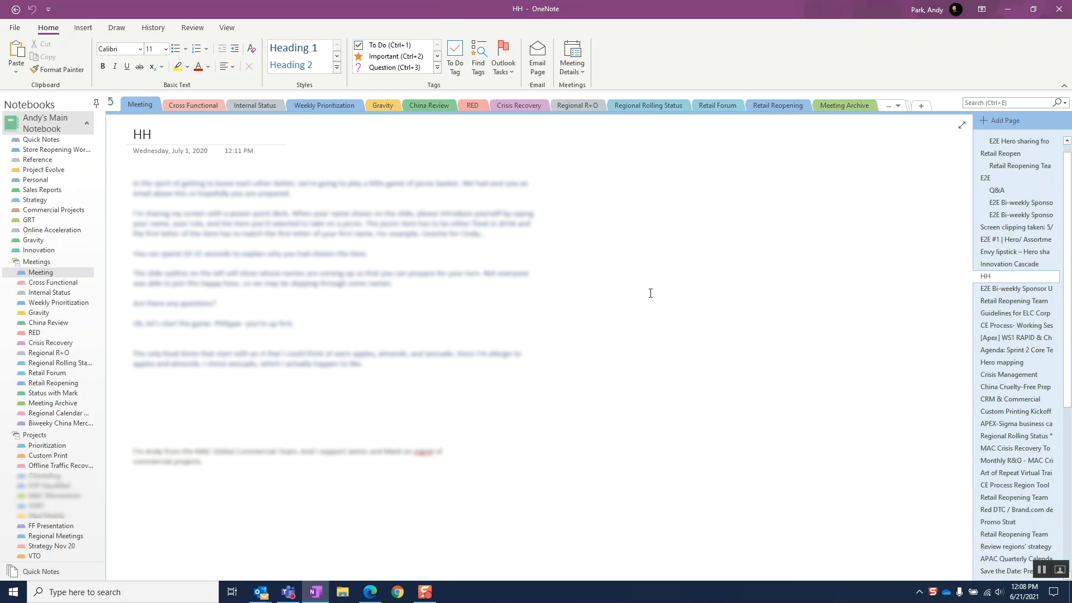
Show the Tags Summary pane with tagged notes grouped by tag name.
{"action": "left_click", "coordinate": [697, 266]}
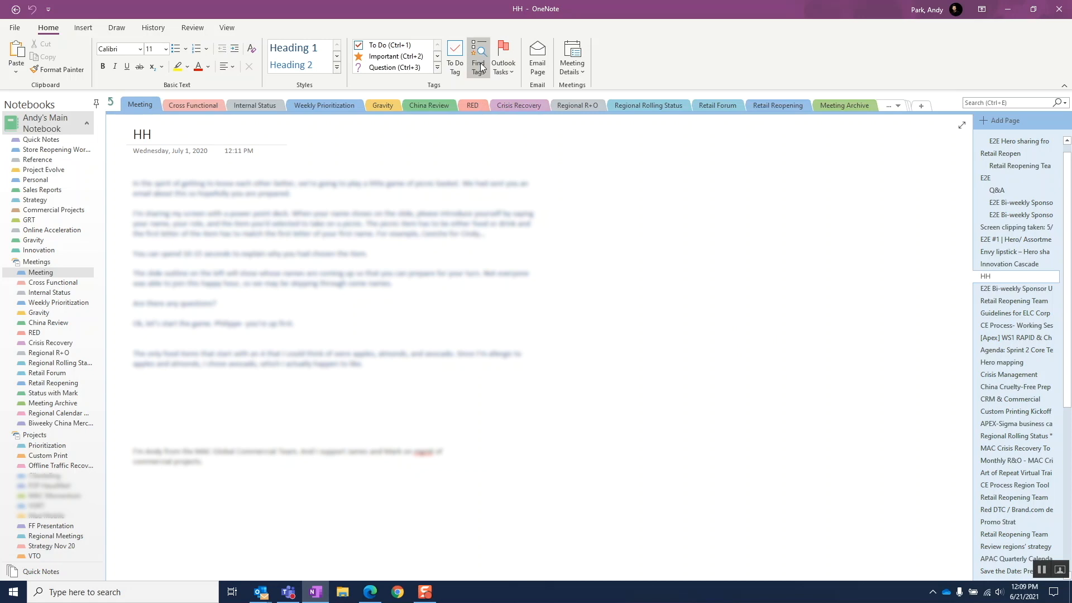
{"action": "left_click", "coordinate": [478, 53]}
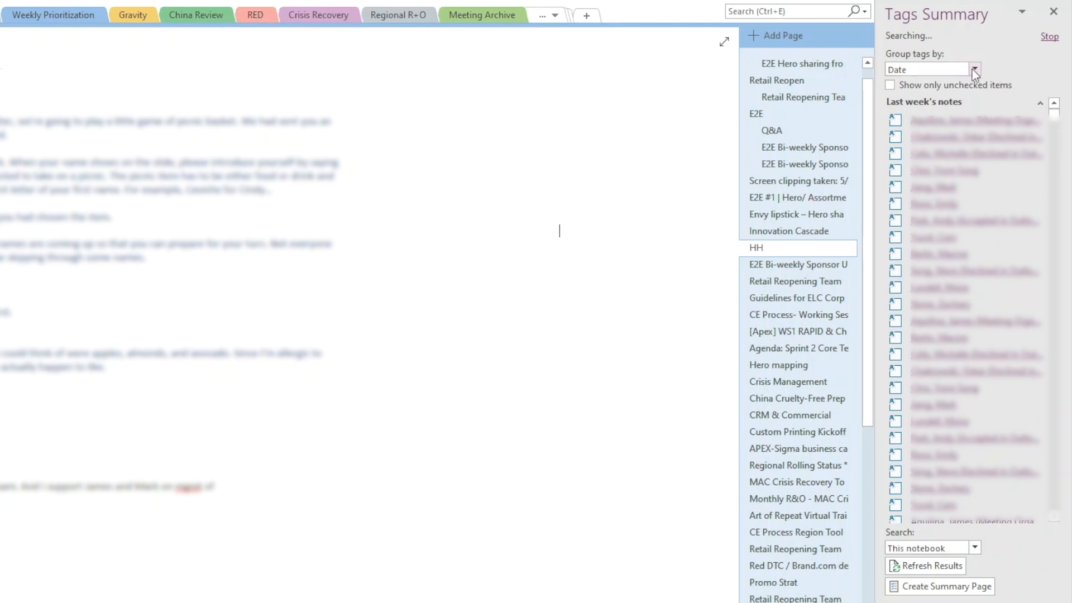
{"action": "left_click", "coordinate": [978, 69]}
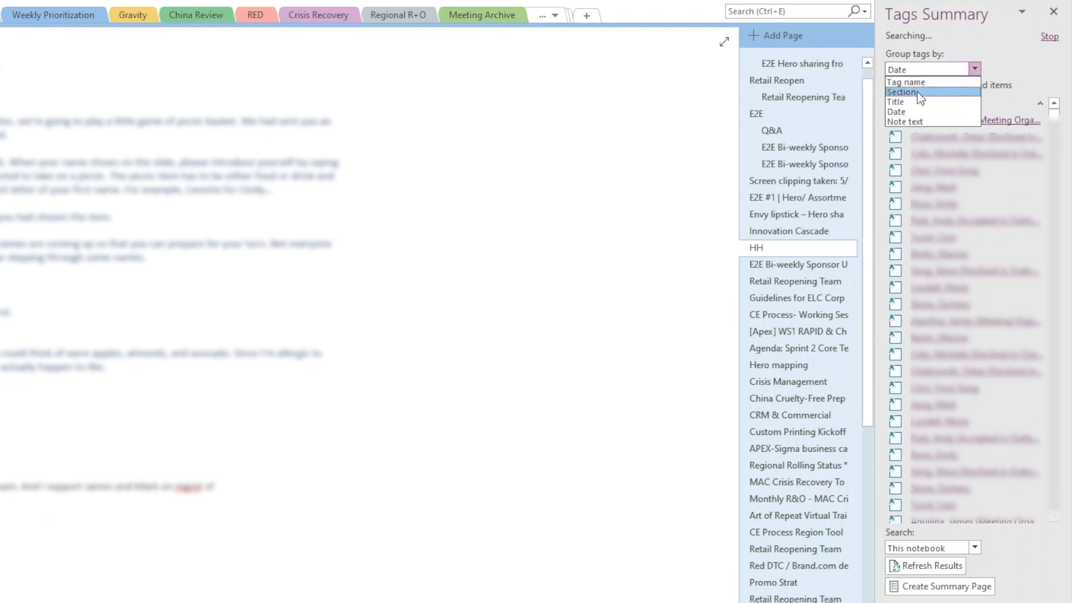
{"action": "left_click", "coordinate": [907, 81]}
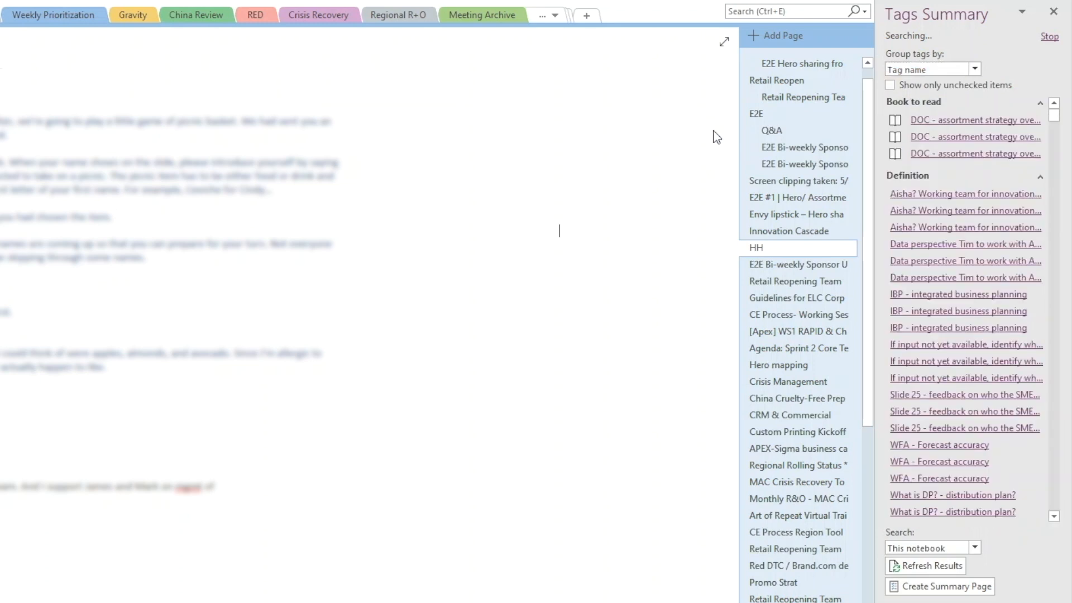
{"action": "mouse_move", "coordinate": [752, 138]}
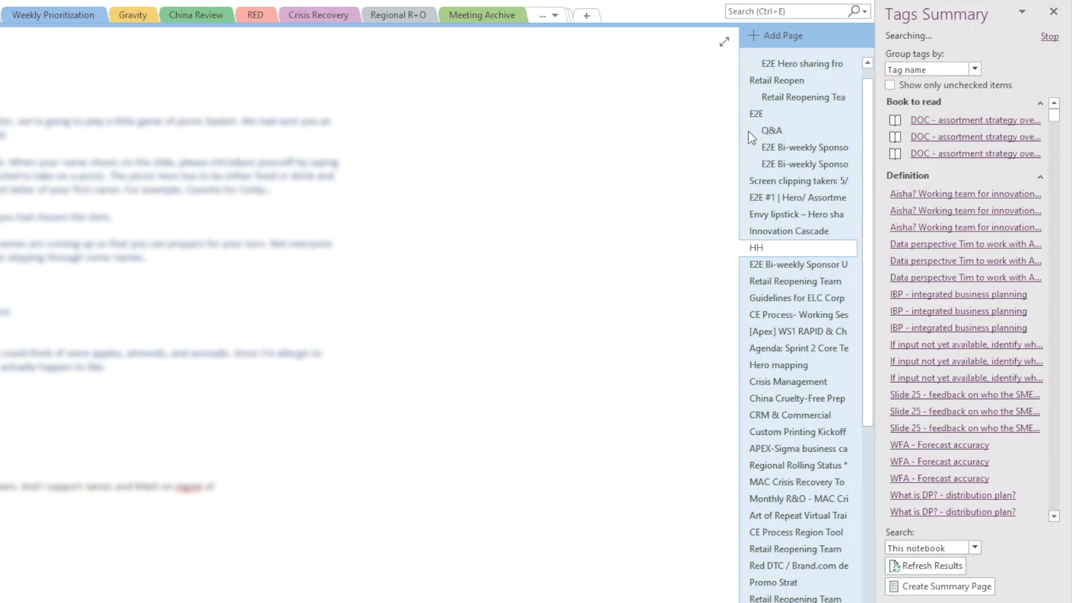
Keep the tag search scoped to this notebook and generate a summary page of the tagged notes.
{"action": "scroll", "scroll_direction": "down", "scroll_amount": 3}
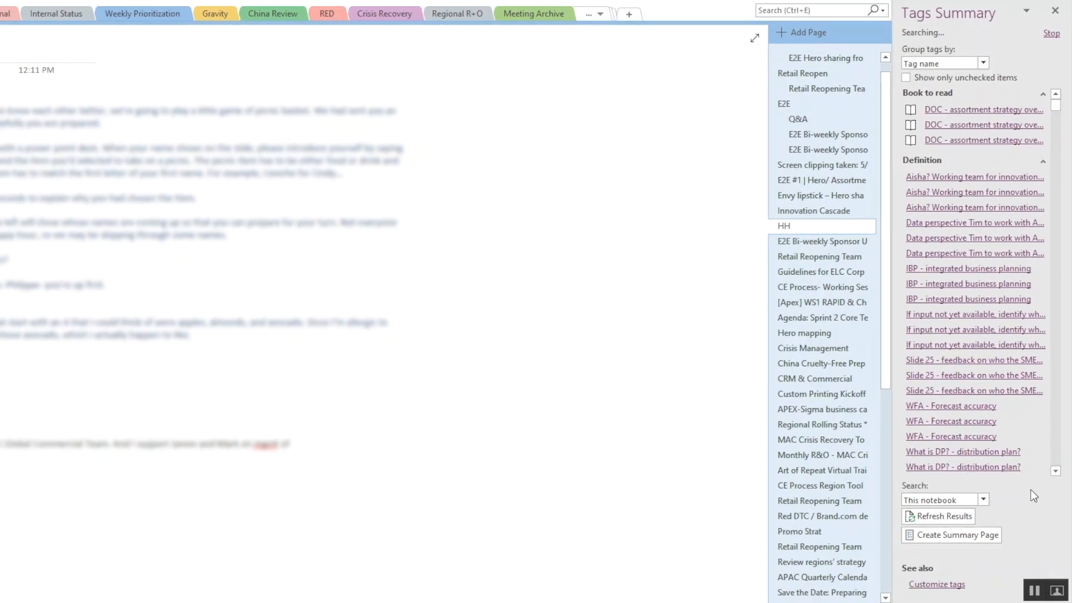
{"action": "left_click", "coordinate": [985, 499]}
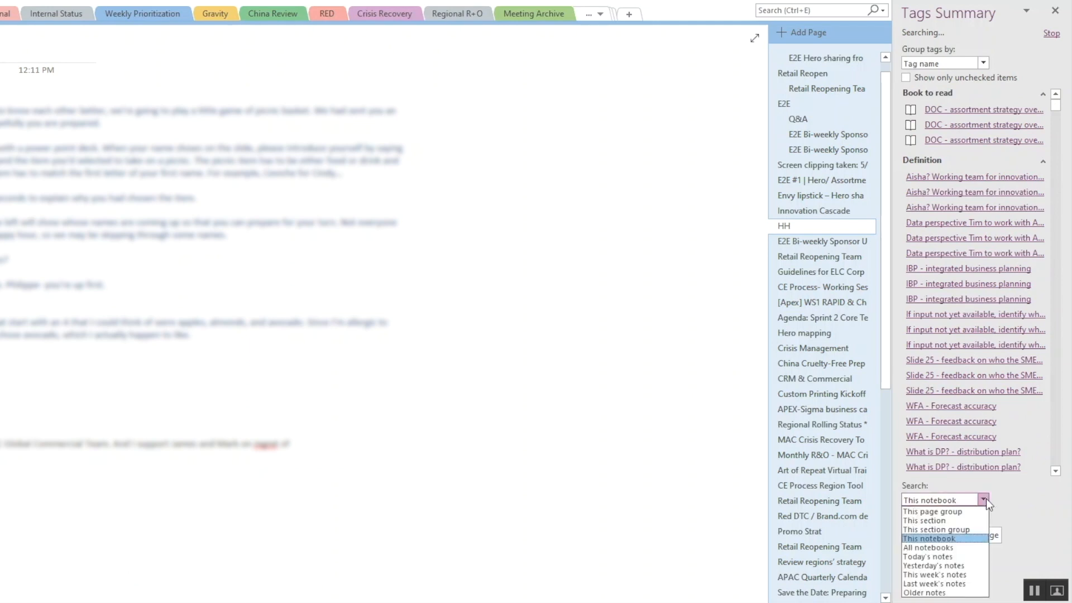
{"action": "left_click", "coordinate": [929, 539]}
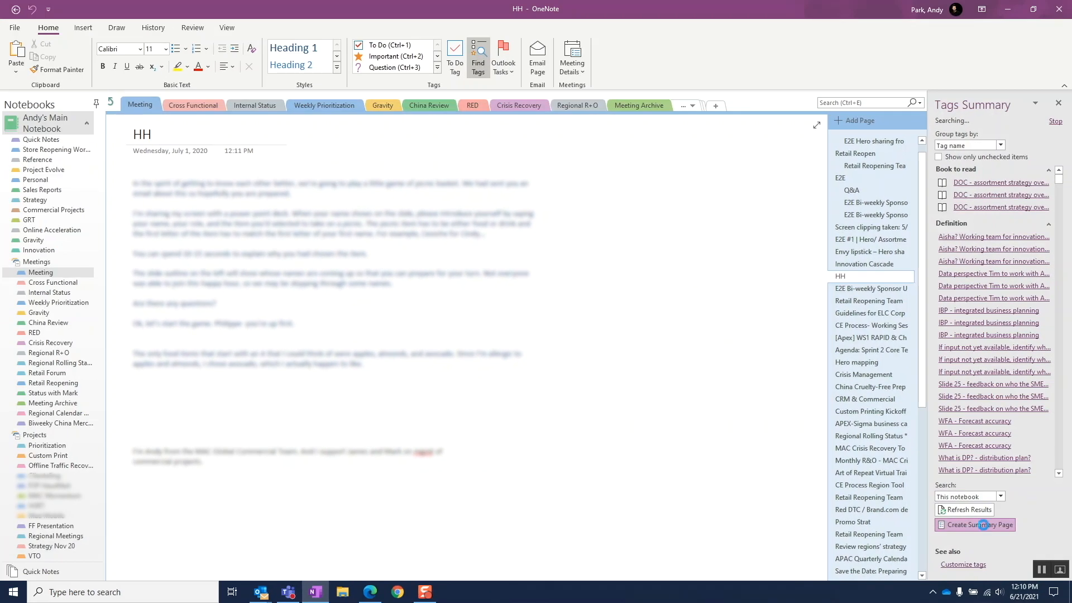
{"action": "left_click", "coordinate": [976, 524]}
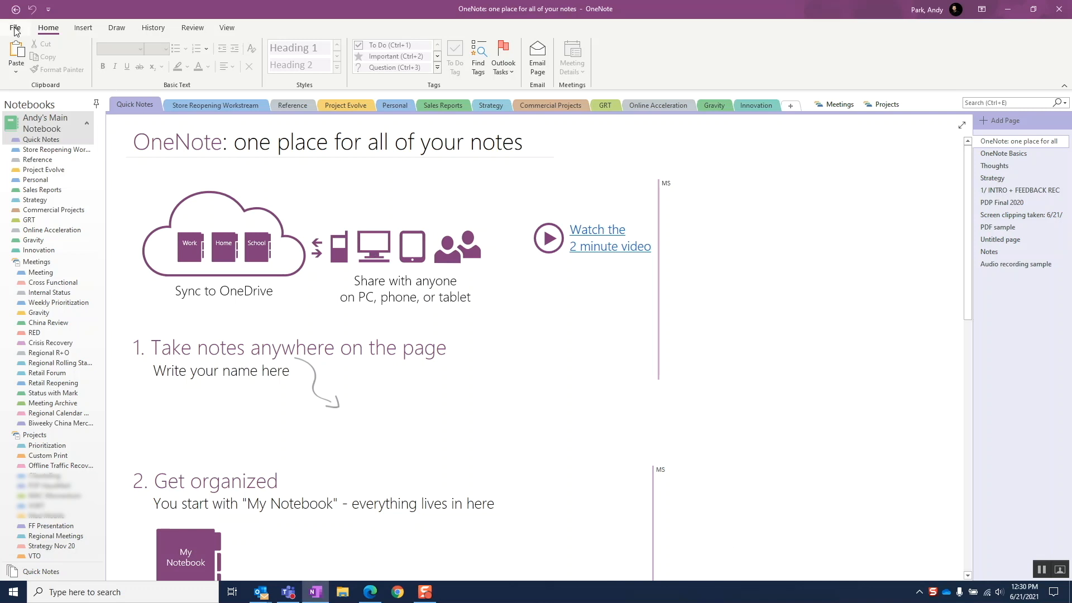
Enable searching audio and video recordings for words in the Audio & Video options.
{"action": "left_click", "coordinate": [16, 28]}
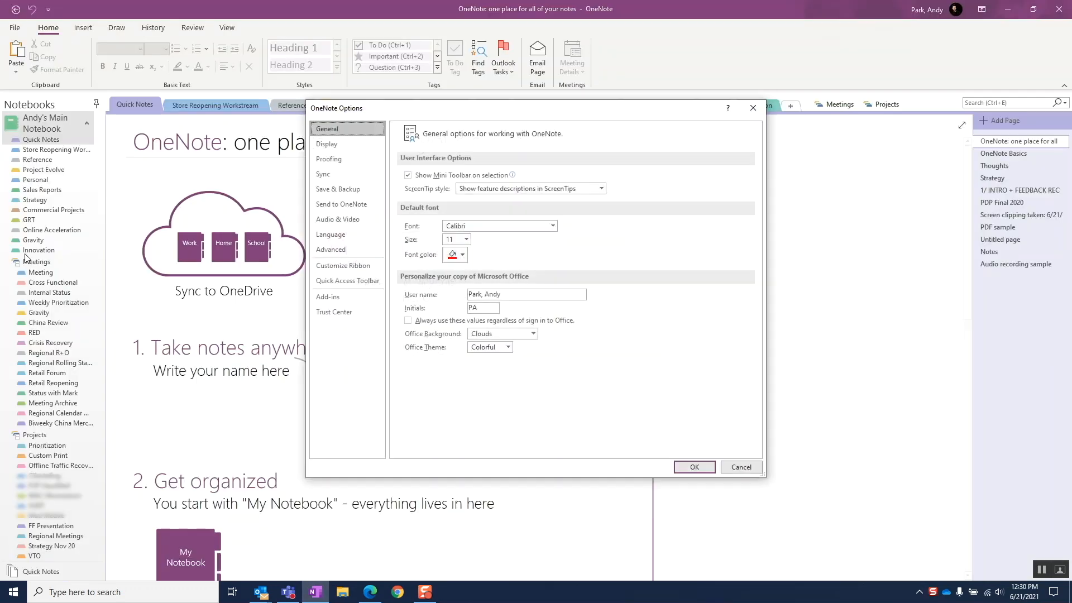
{"action": "left_click", "coordinate": [338, 219]}
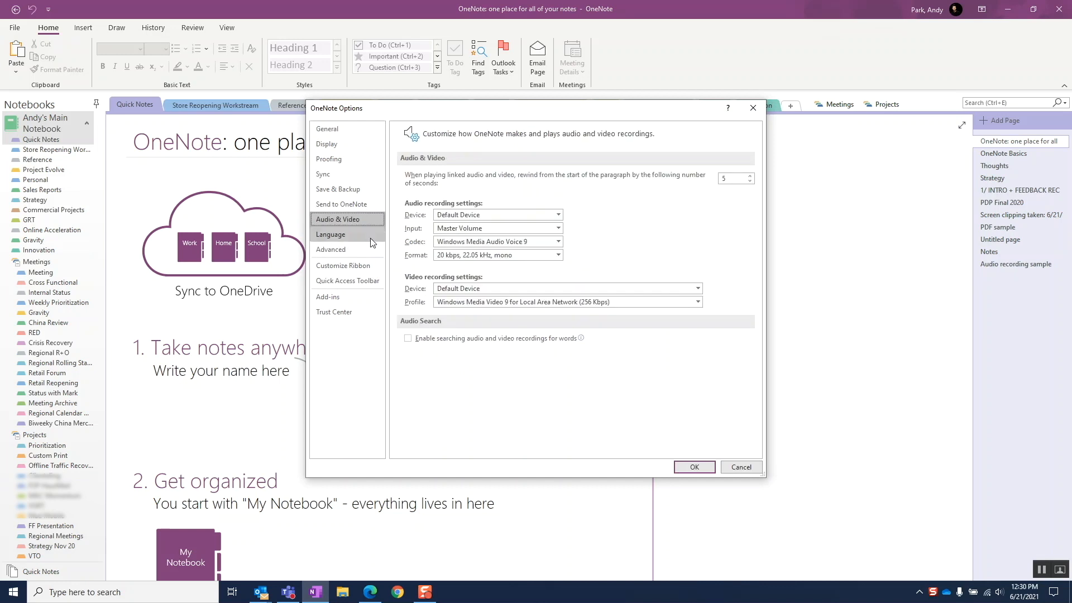
{"action": "left_click", "coordinate": [409, 338]}
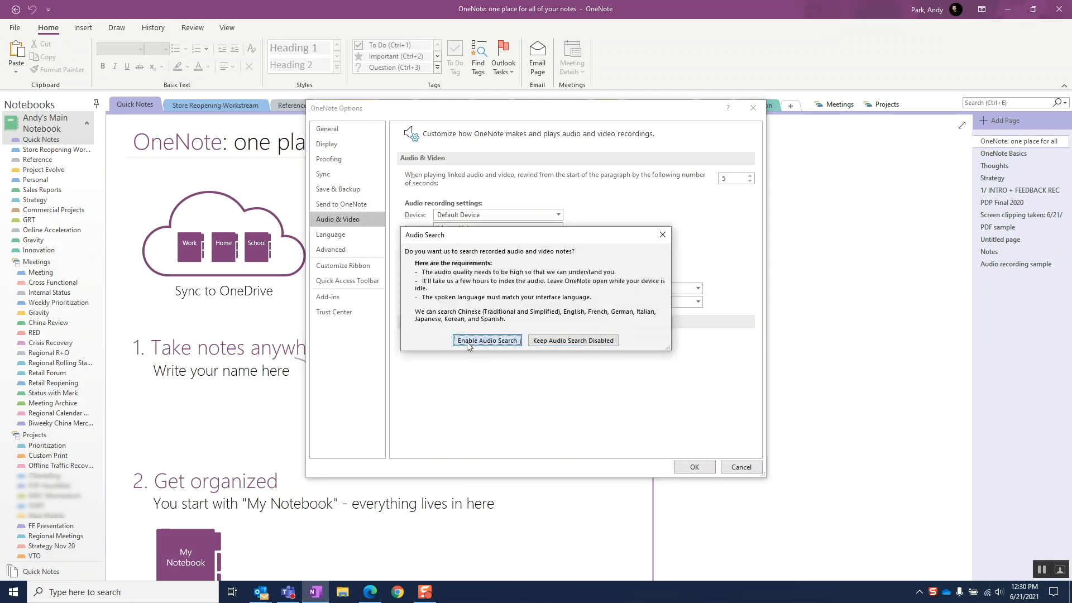
{"action": "left_click", "coordinate": [487, 340]}
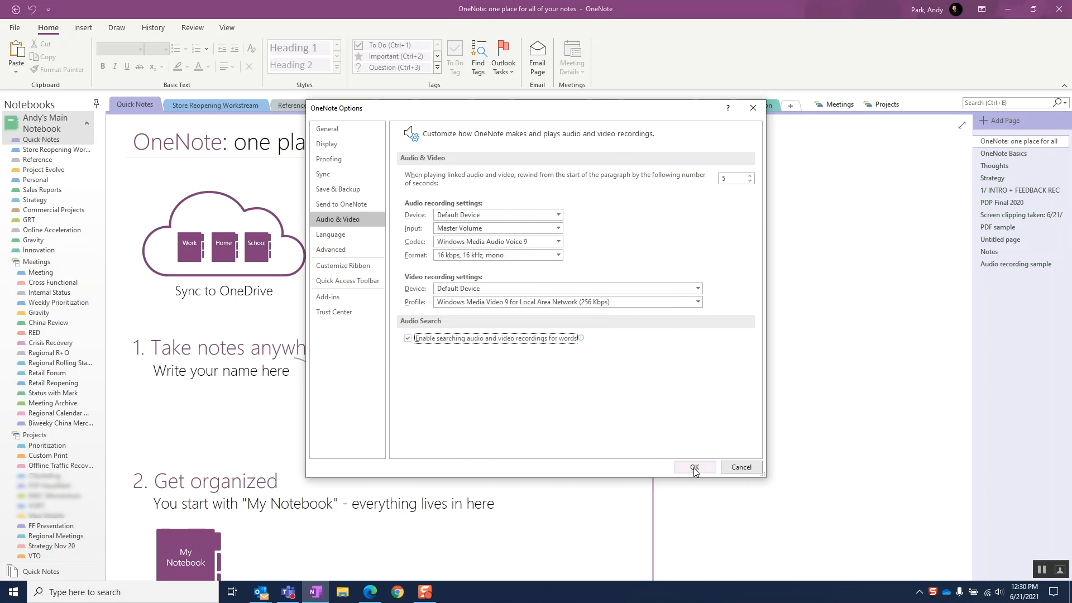
{"action": "left_click", "coordinate": [694, 467]}
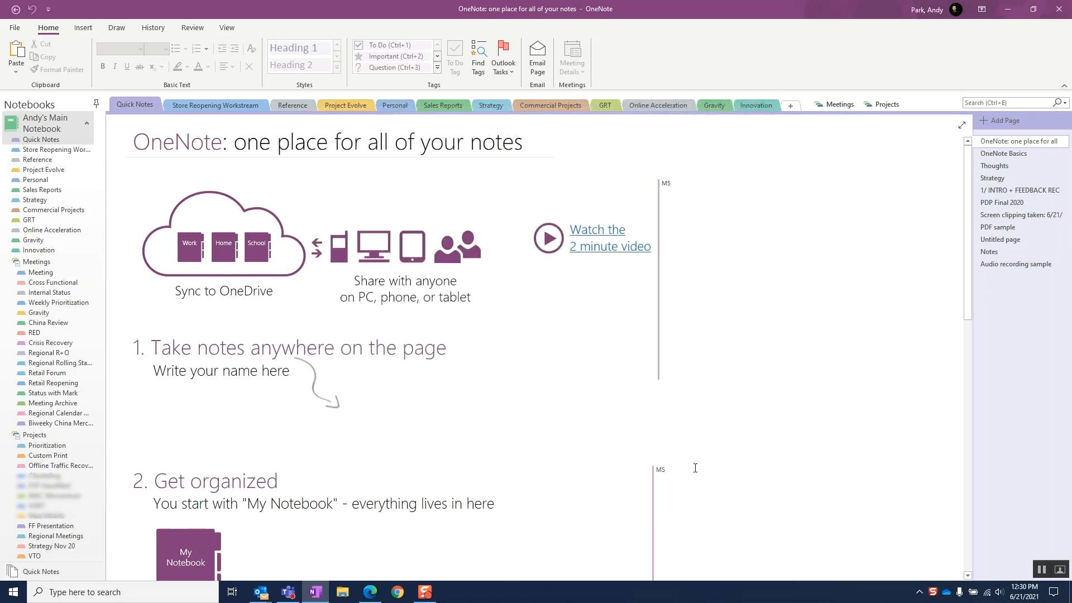